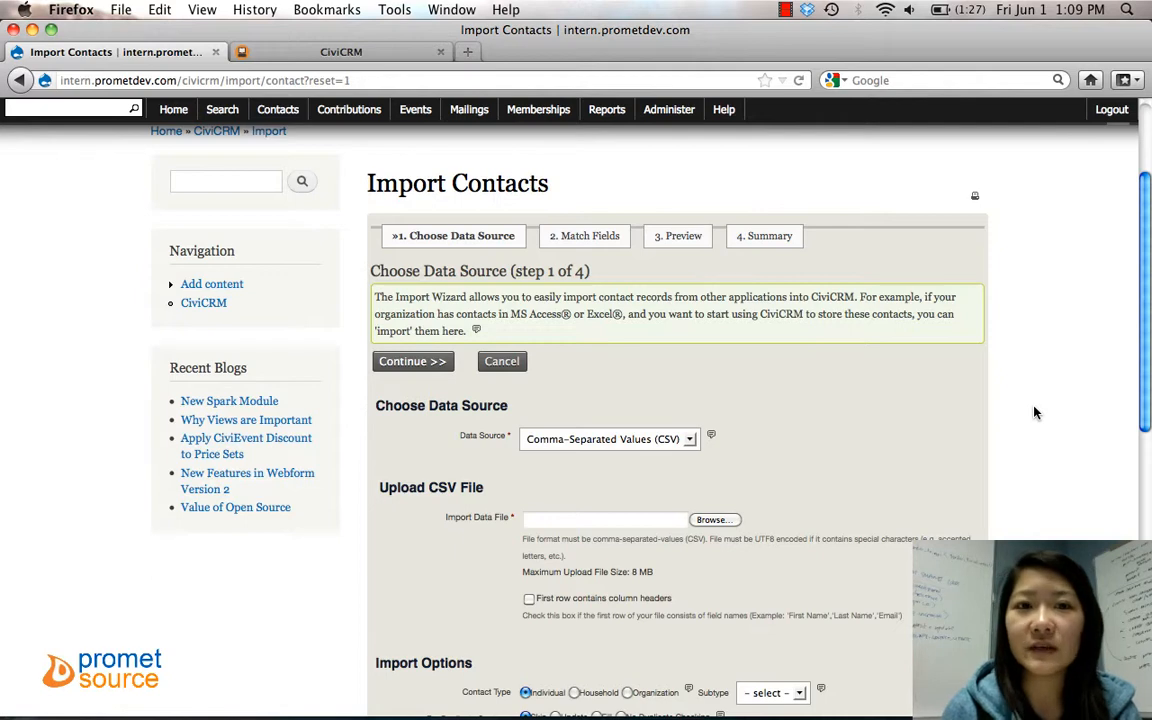
Step: View the importtest spreadsheet, then keep comma-separated values as the import data source
left_click(862, 683)
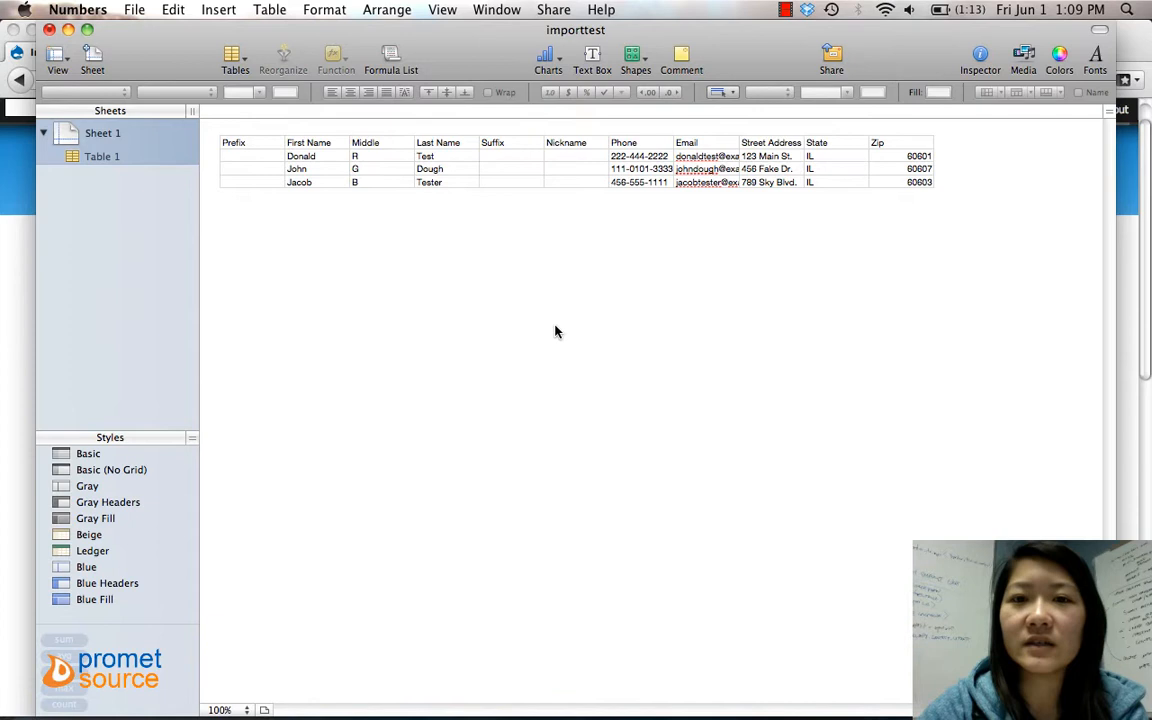
mouse_move(582, 350)
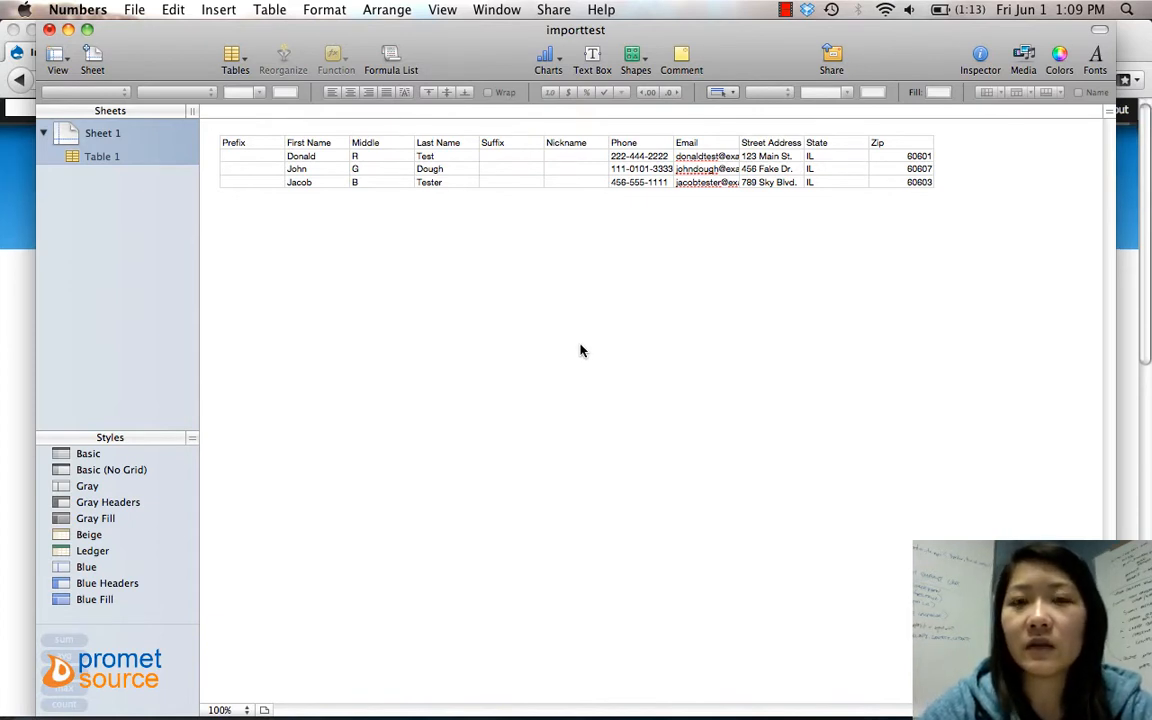
mouse_move(475, 294)
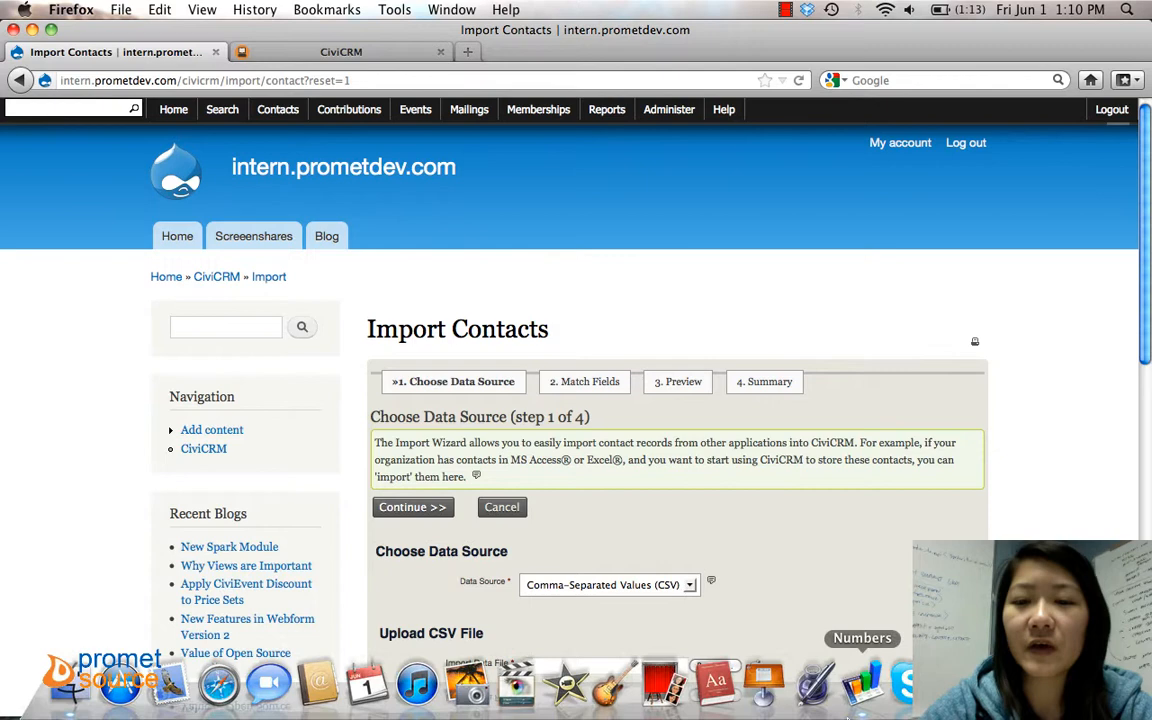
left_click(688, 500)
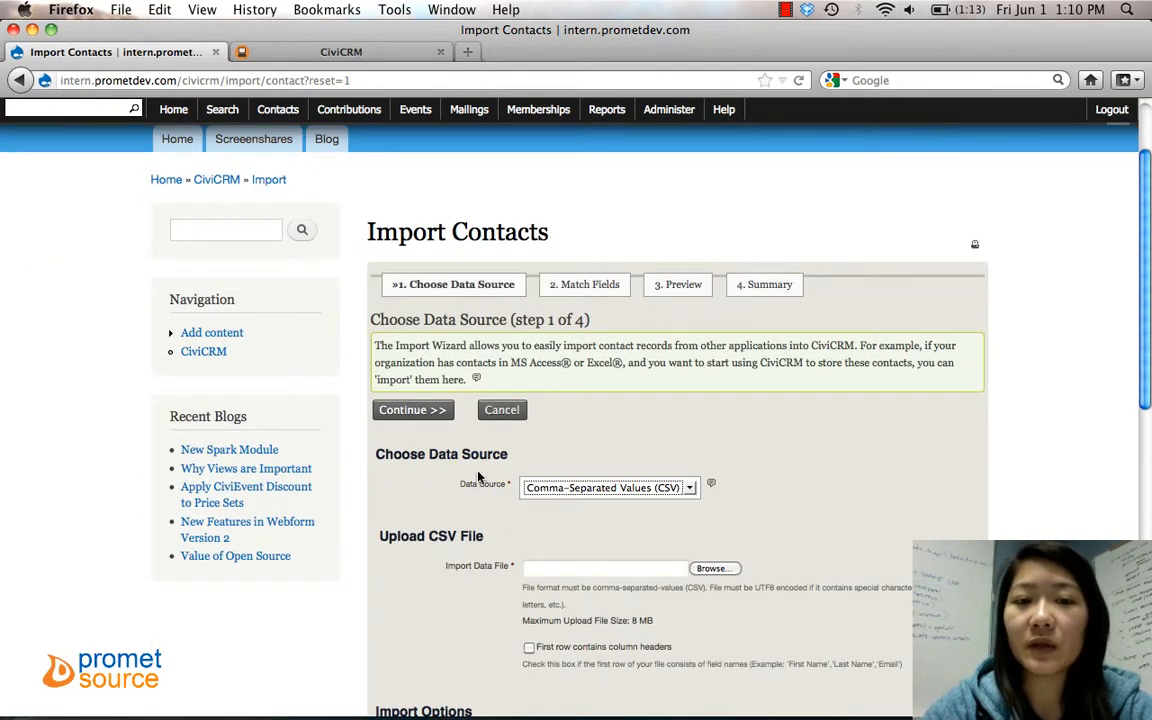
left_click(608, 487)
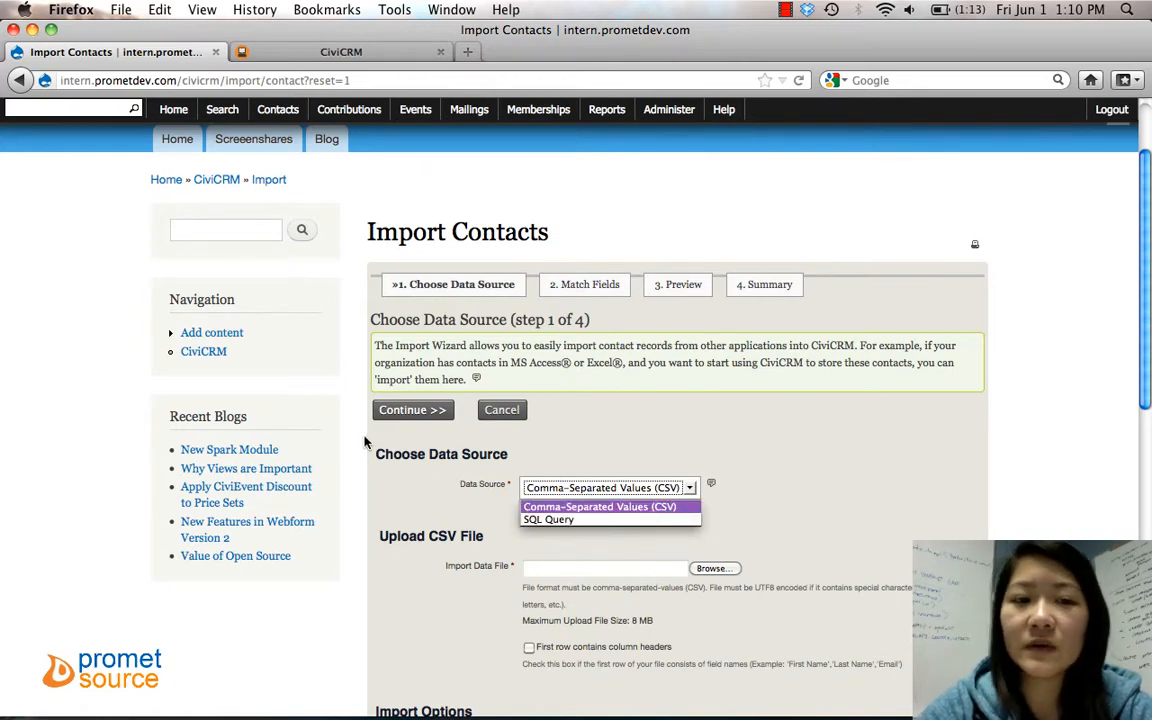
left_click(607, 488)
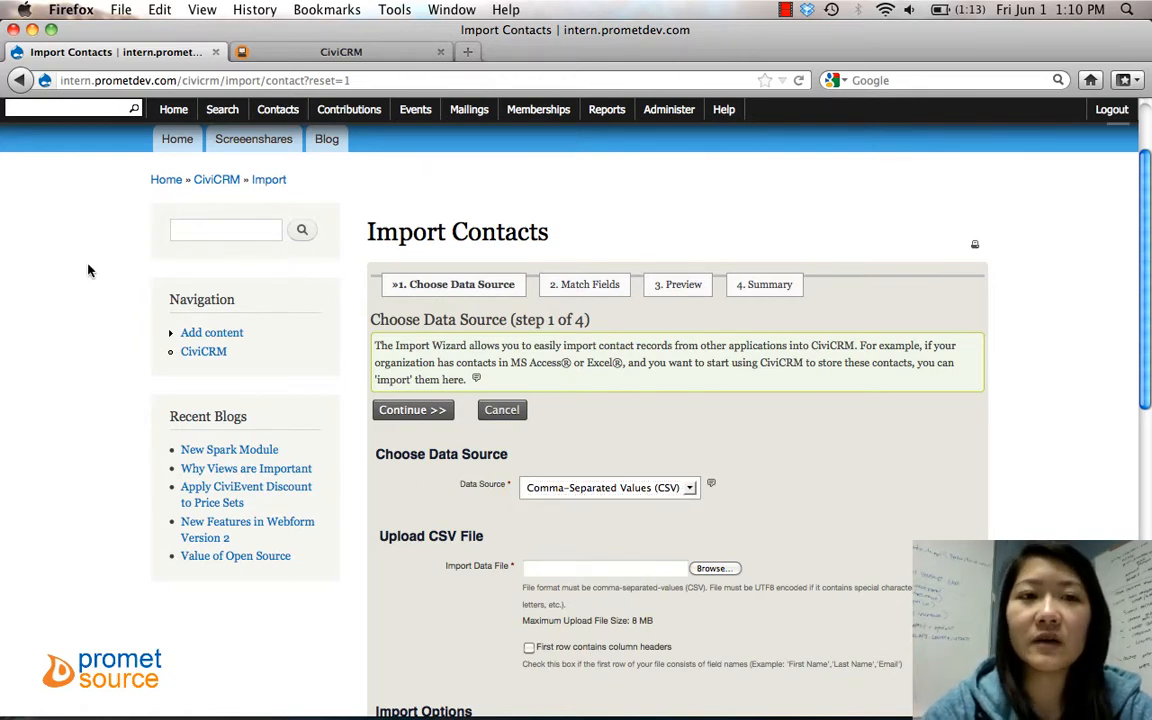
scroll("down", 3)
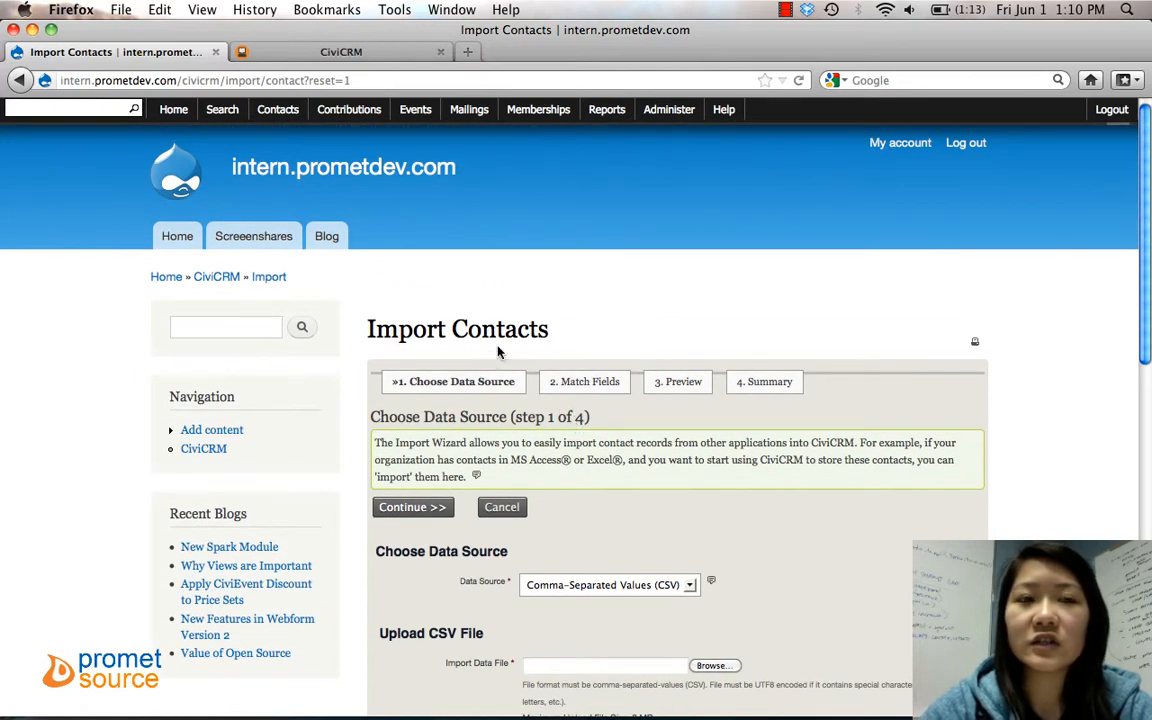
left_click(277, 109)
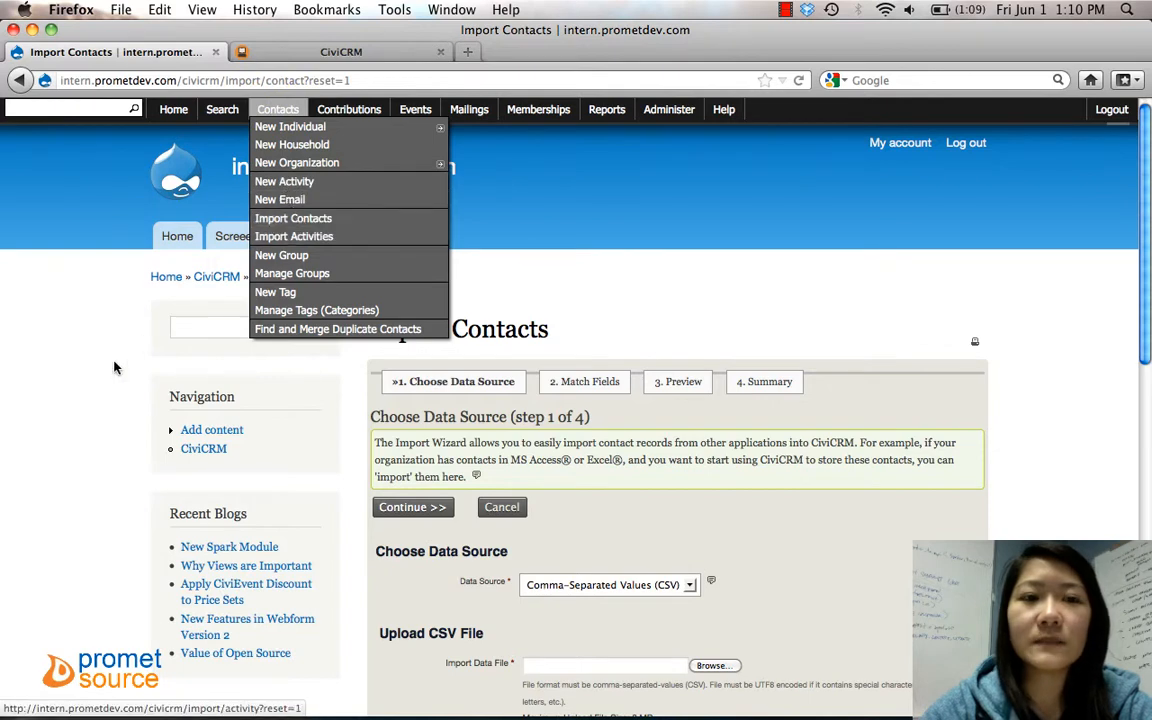
scroll("down", 3)
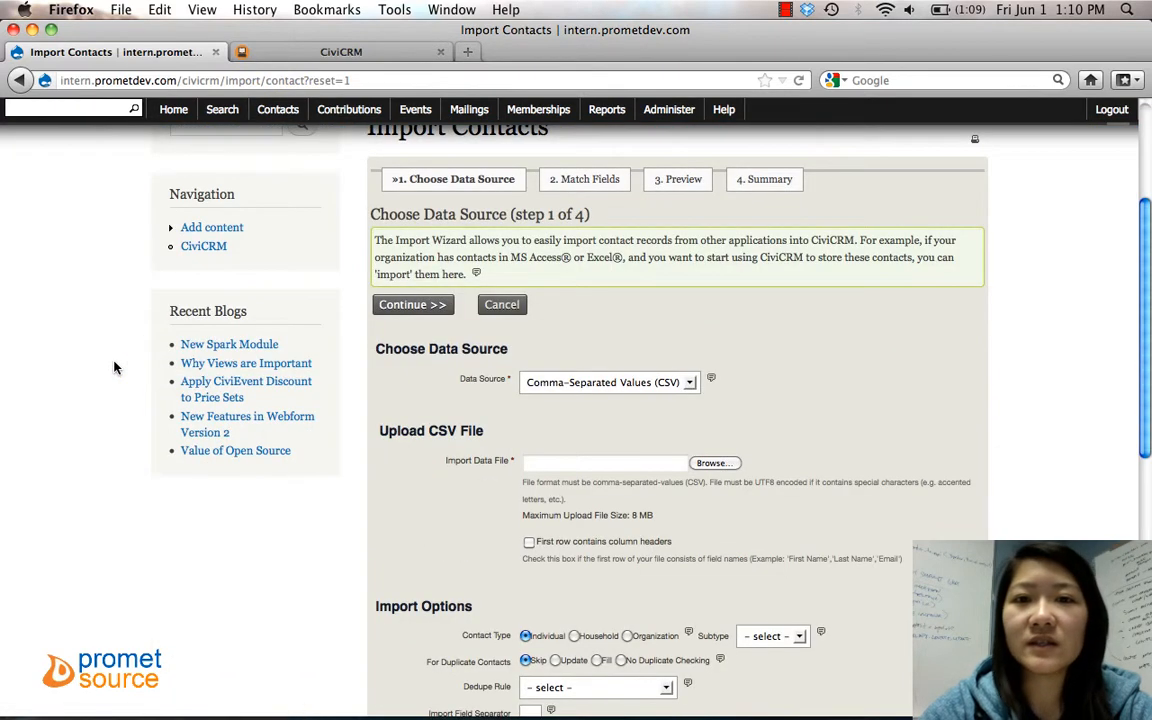
scroll("down", 3)
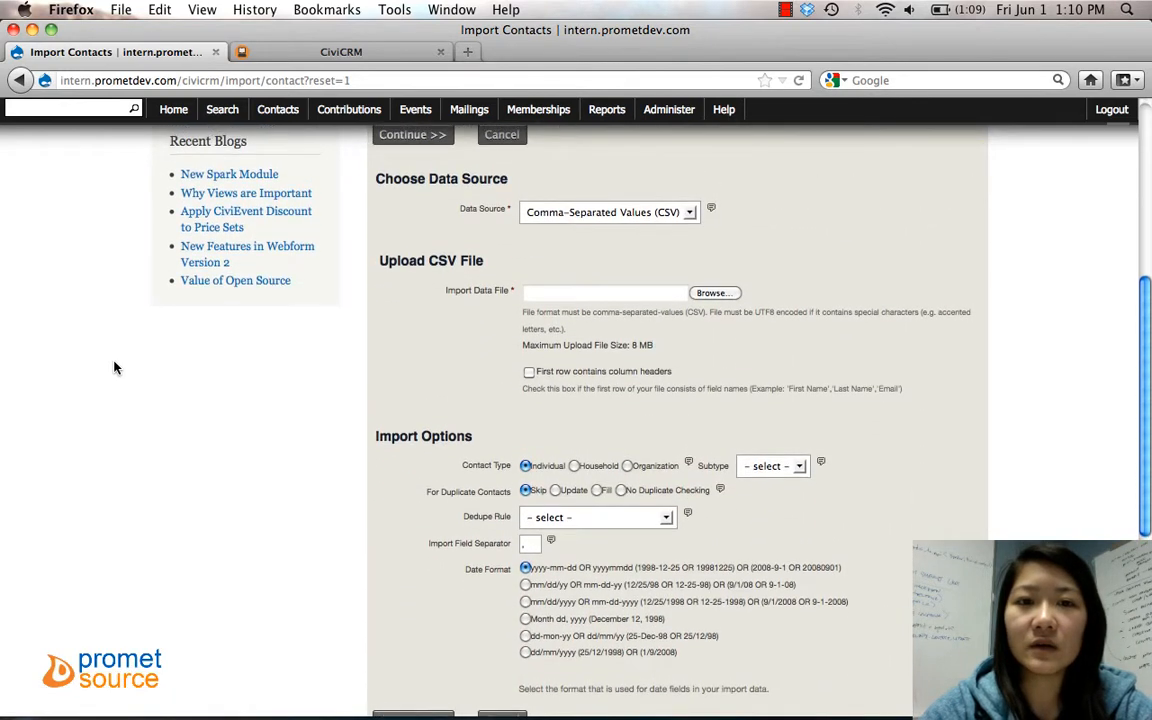
scroll("down", 3)
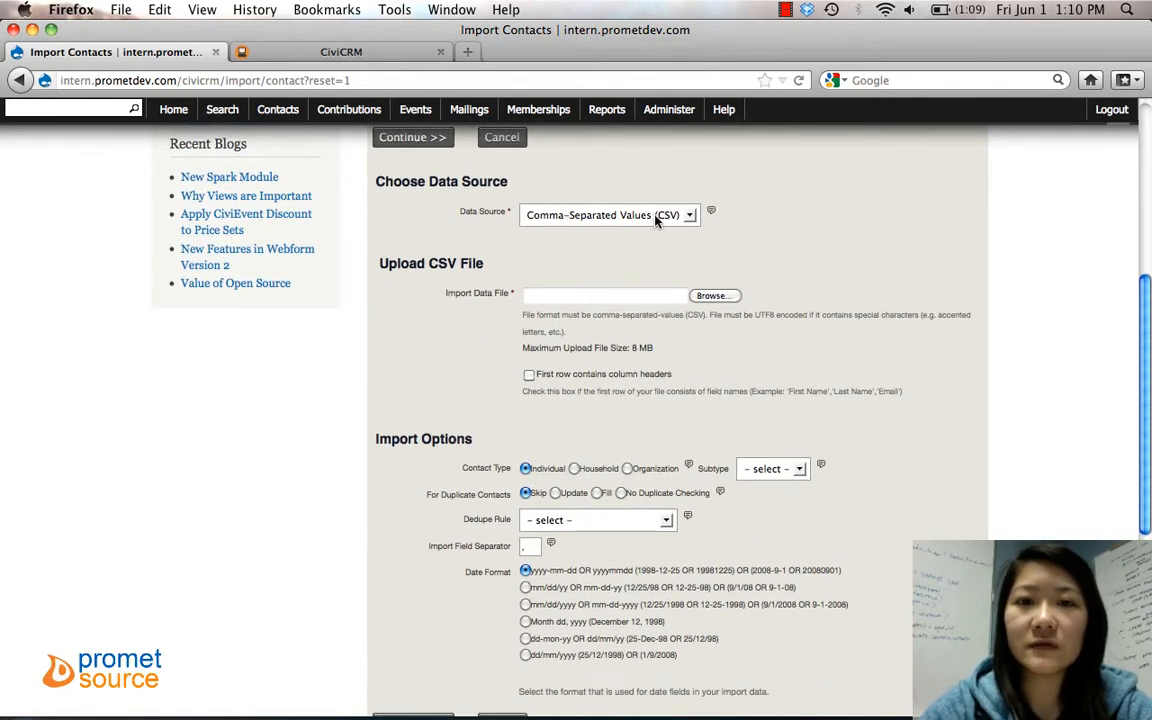
Step: Attach the importtest file for upload and mark its first row as column headers
left_click(714, 295)
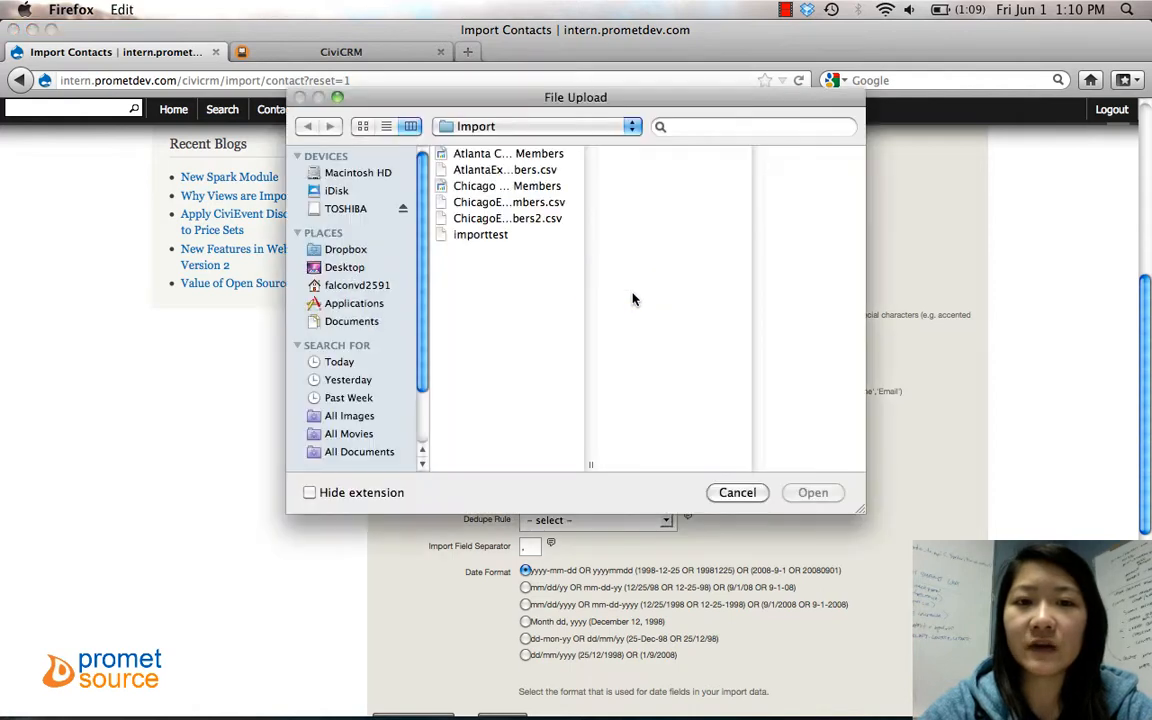
left_click(480, 234)
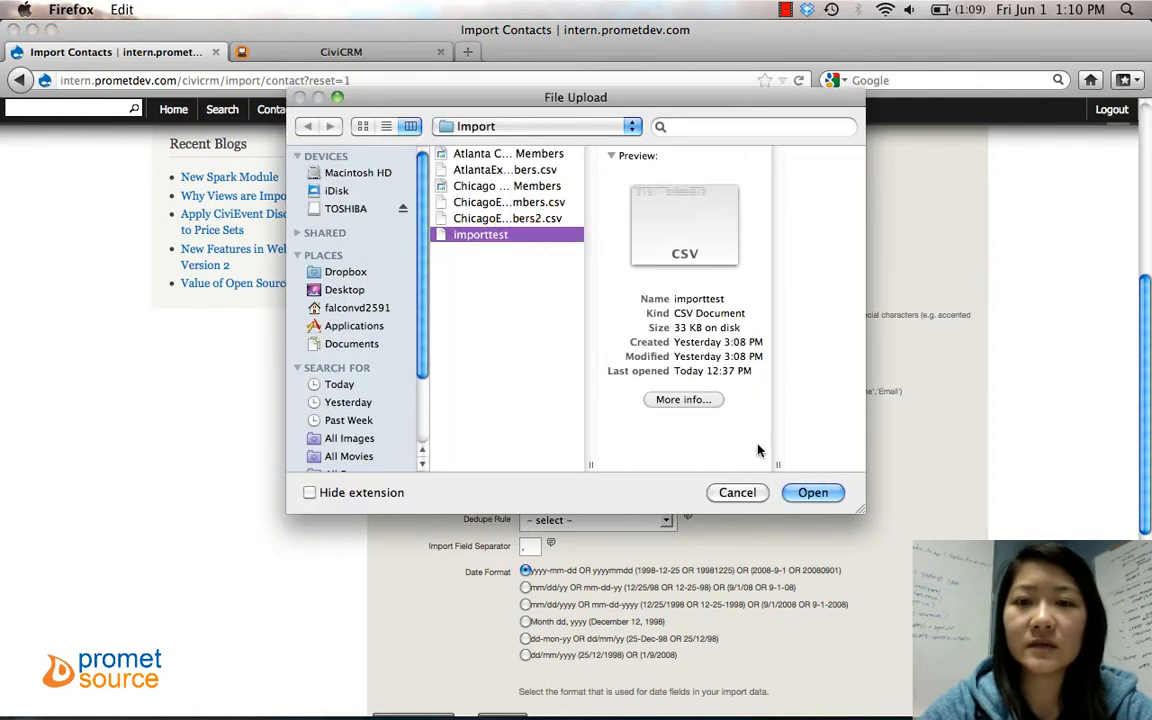
left_click(813, 492)
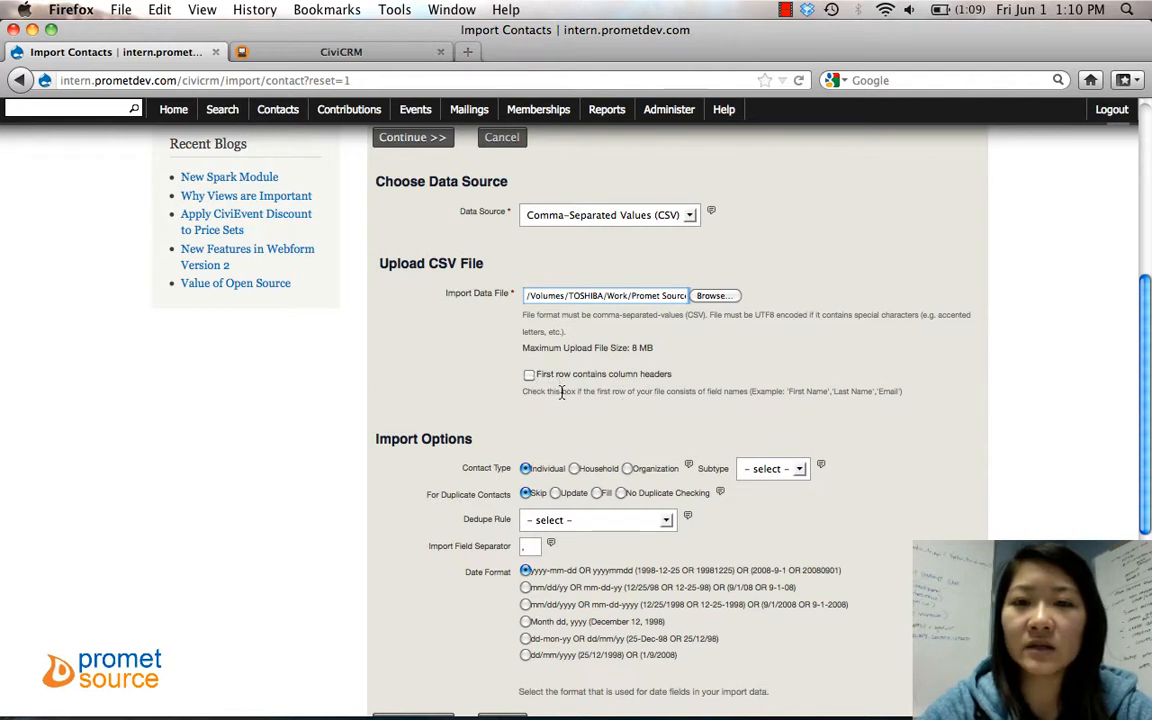
left_click(528, 373)
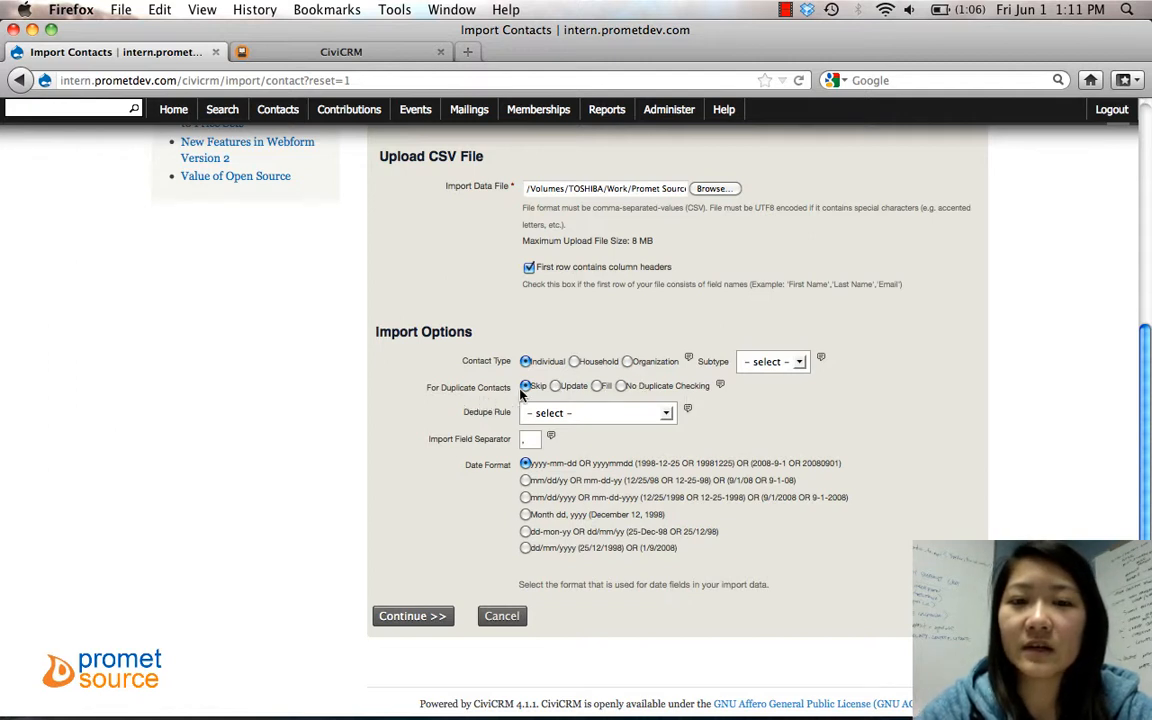
Step: Leave the dedupe rule on '- select -' and choose the 'Month dd, yyyy' date format
left_click(597, 412)
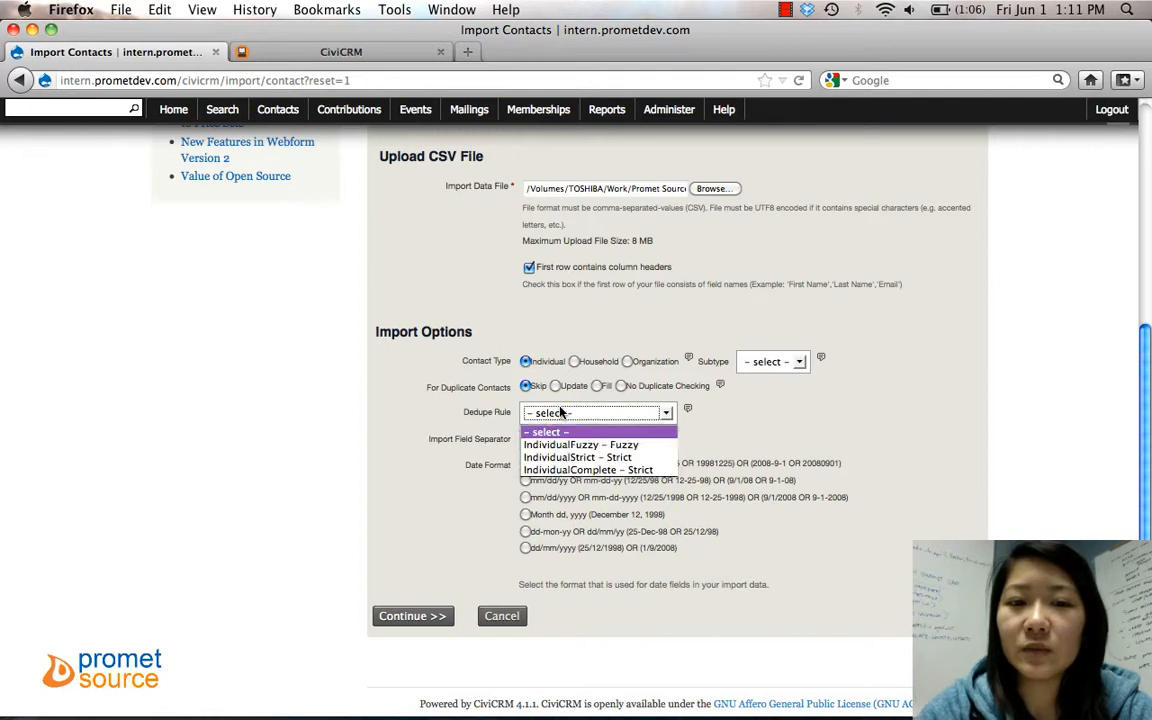
mouse_move(580, 444)
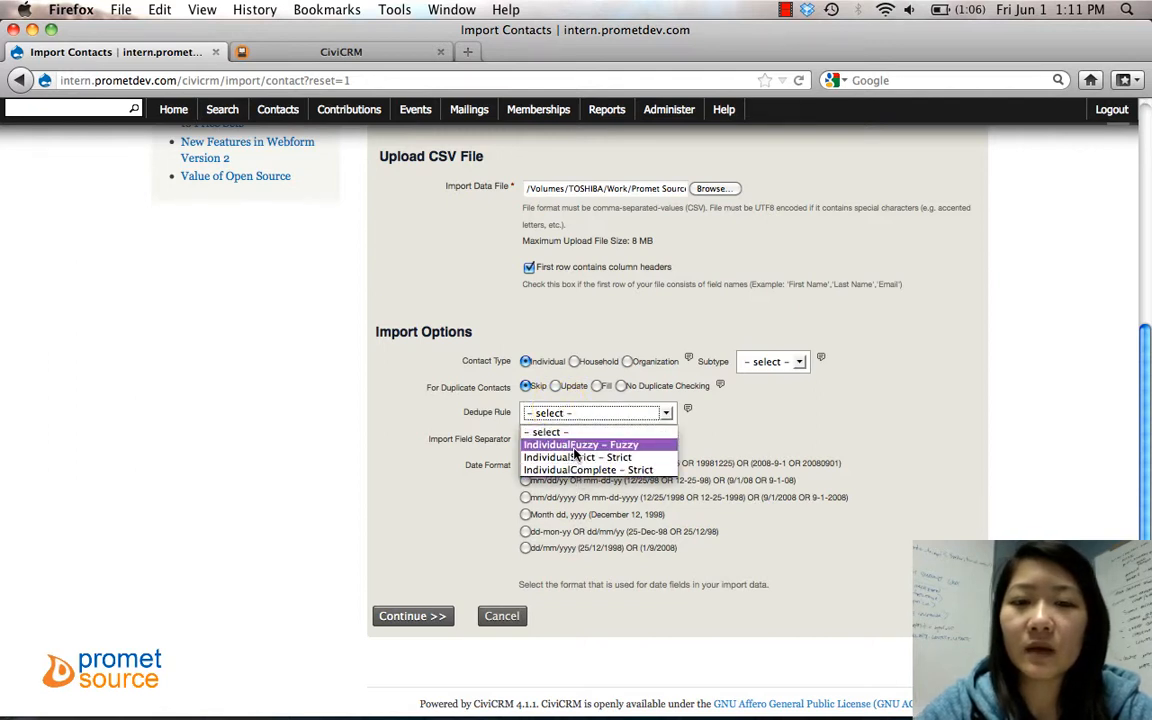
mouse_move(577, 457)
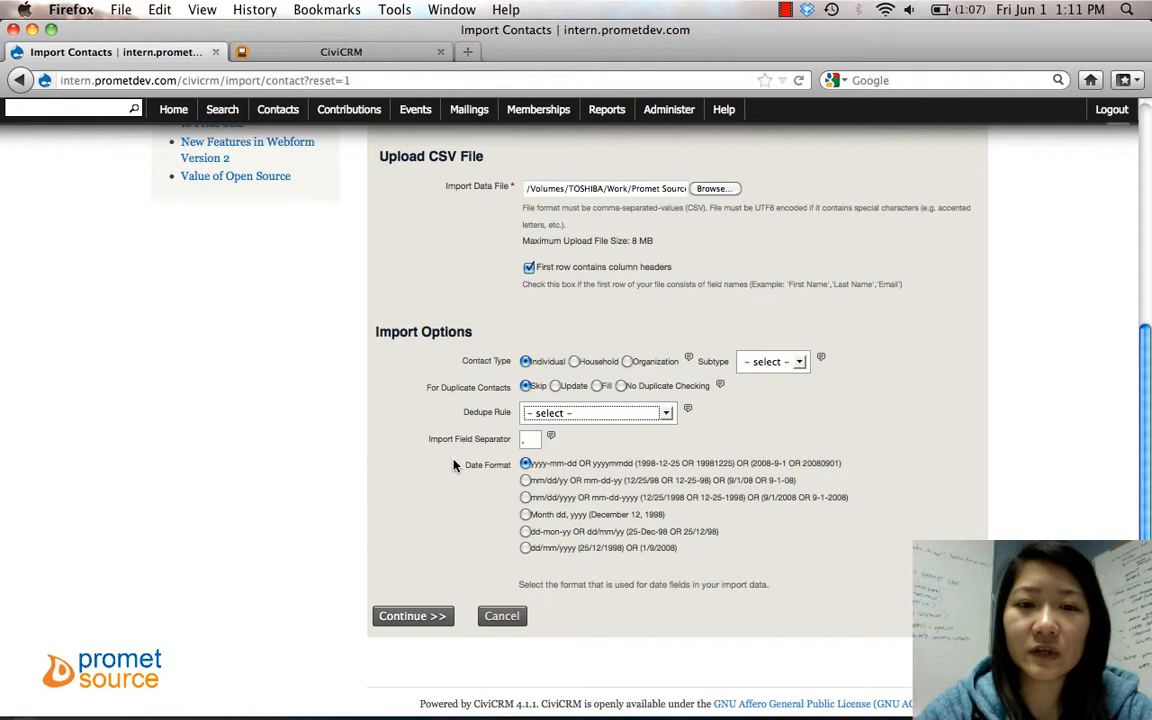
mouse_move(425, 445)
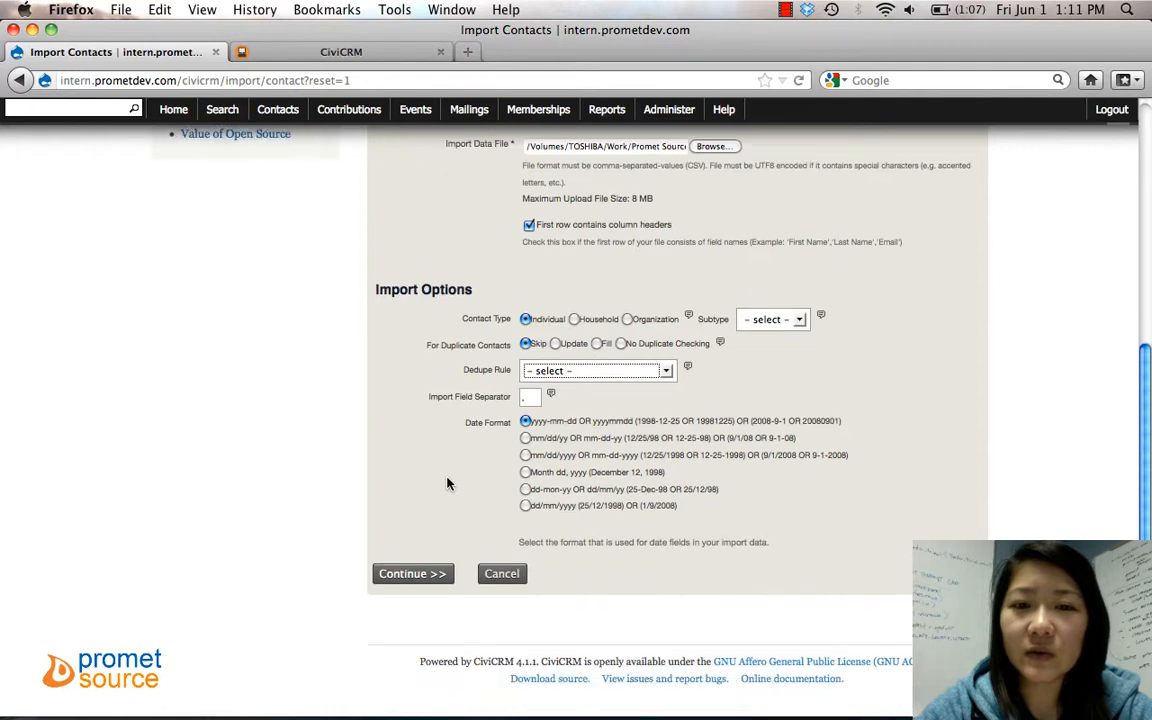
mouse_move(527, 500)
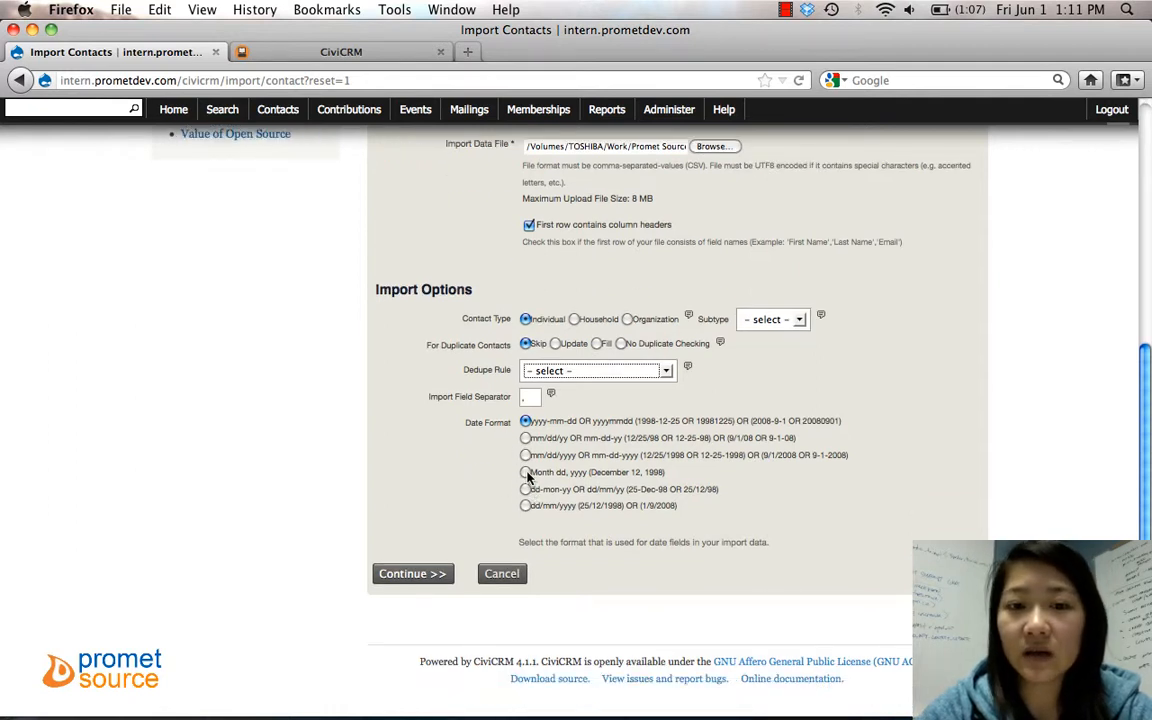
left_click(525, 472)
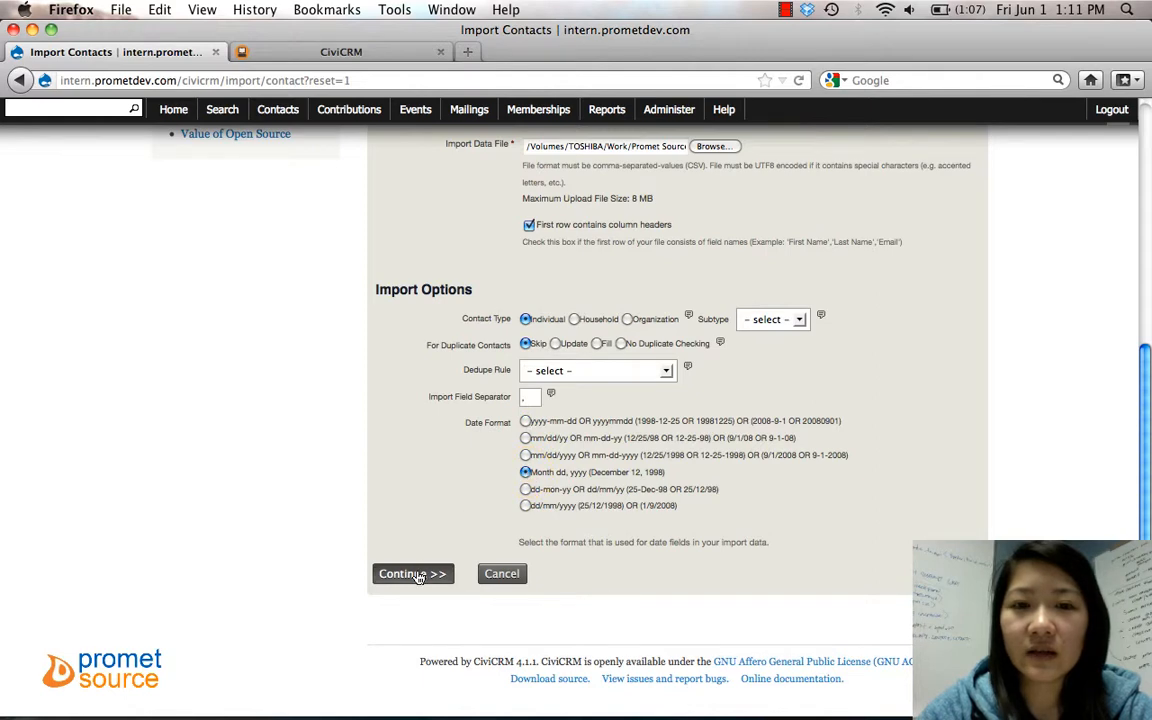
left_click(412, 573)
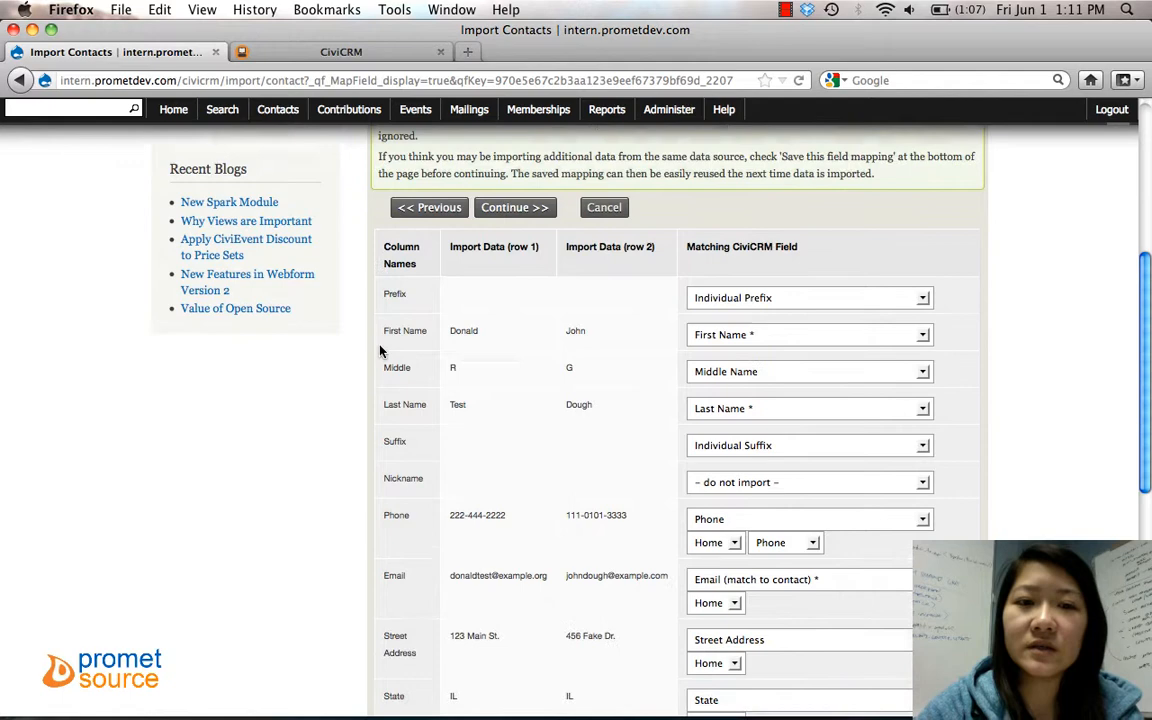
scroll("down", 3)
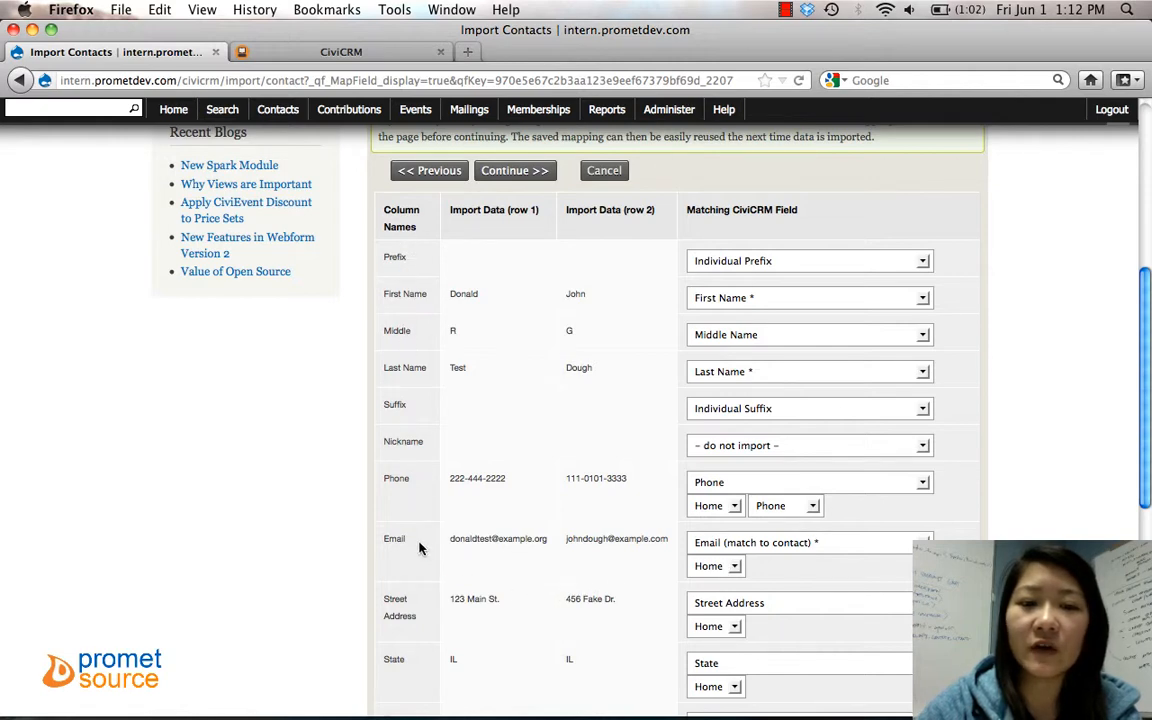
scroll("down", 3)
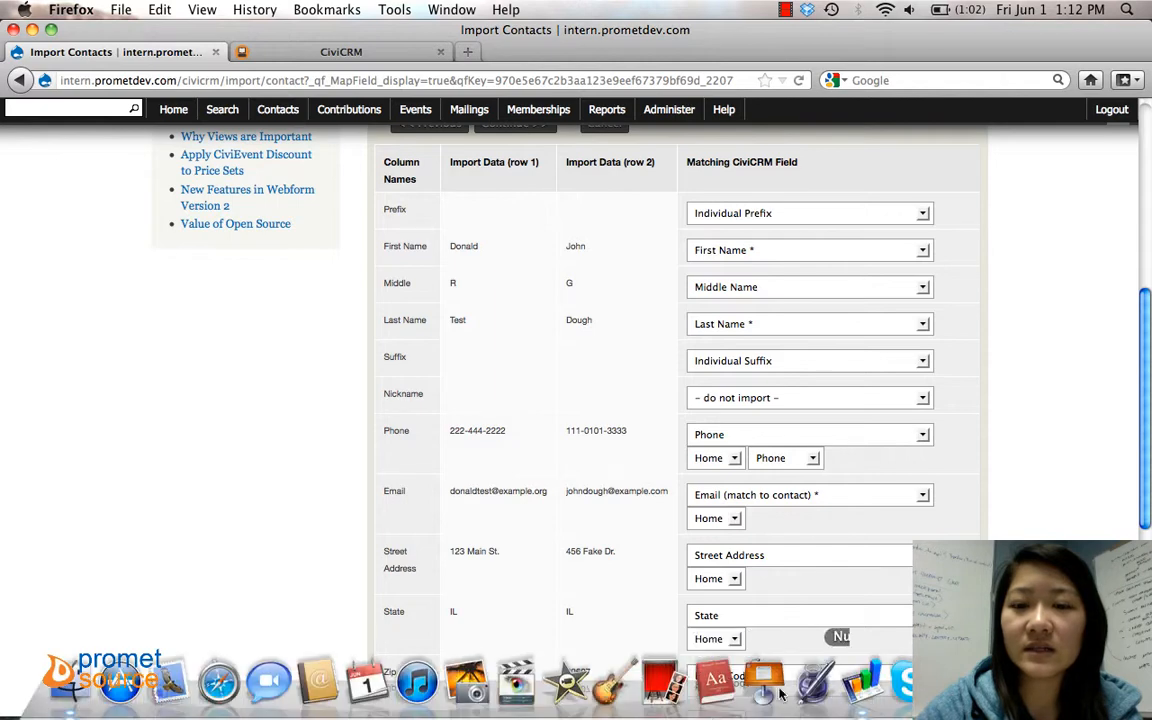
left_click(764, 683)
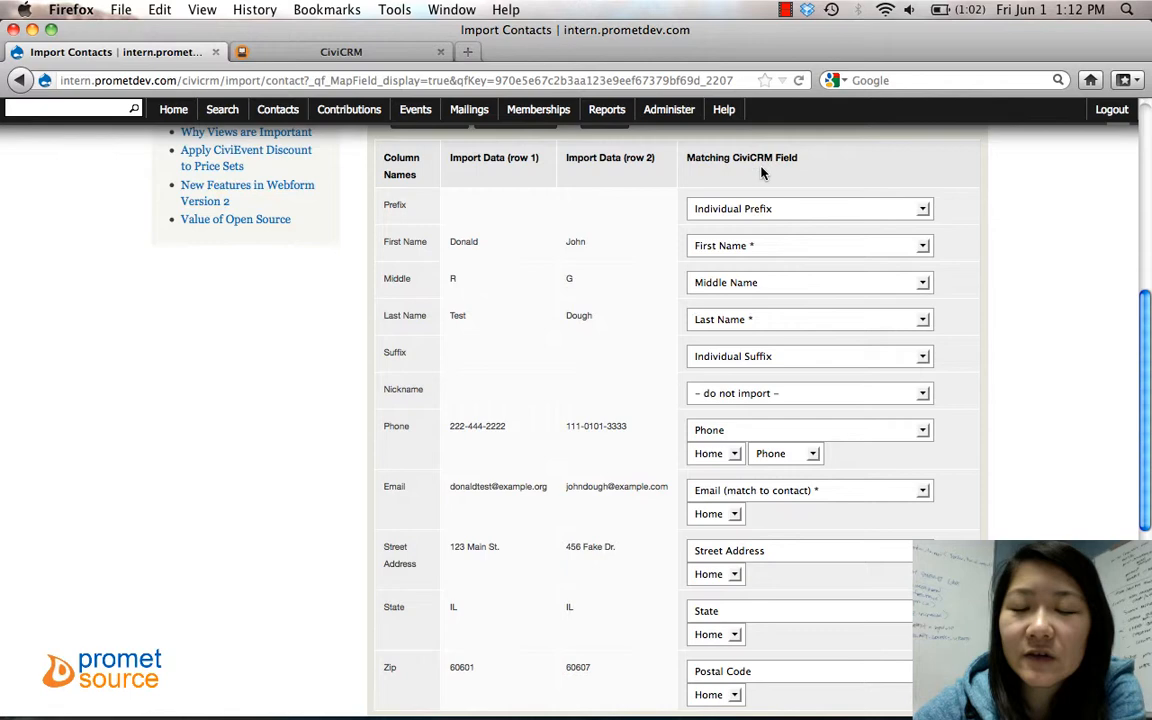
scroll("down", 3)
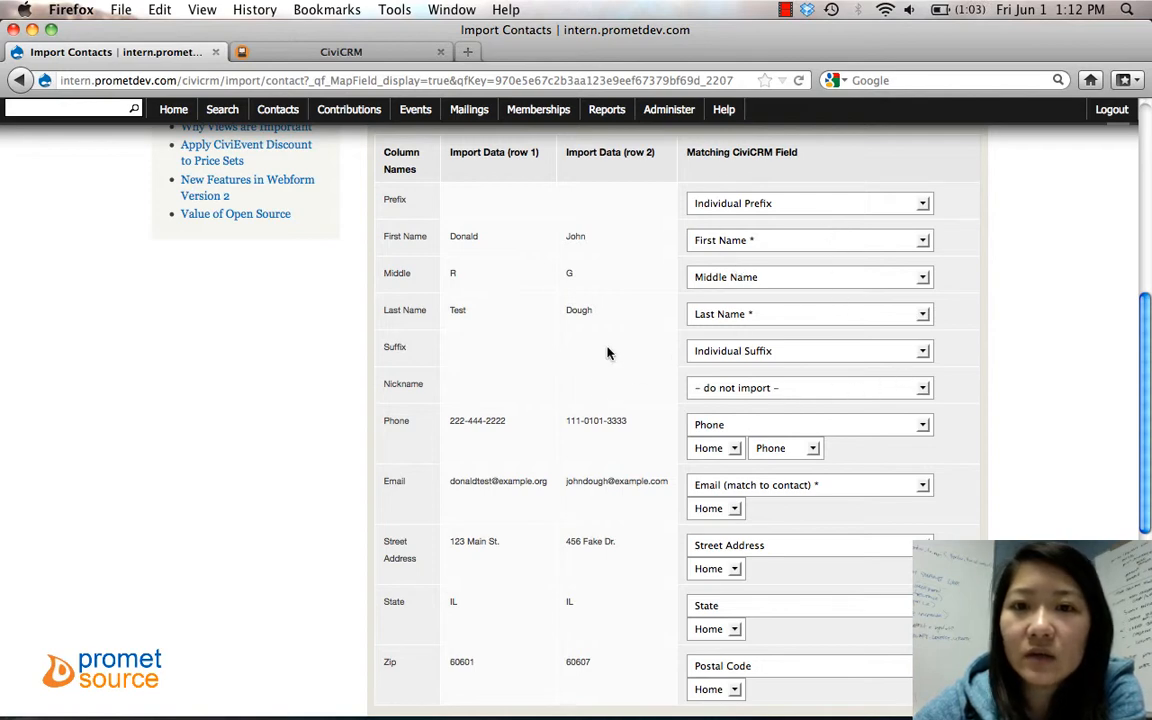
scroll("down", 3)
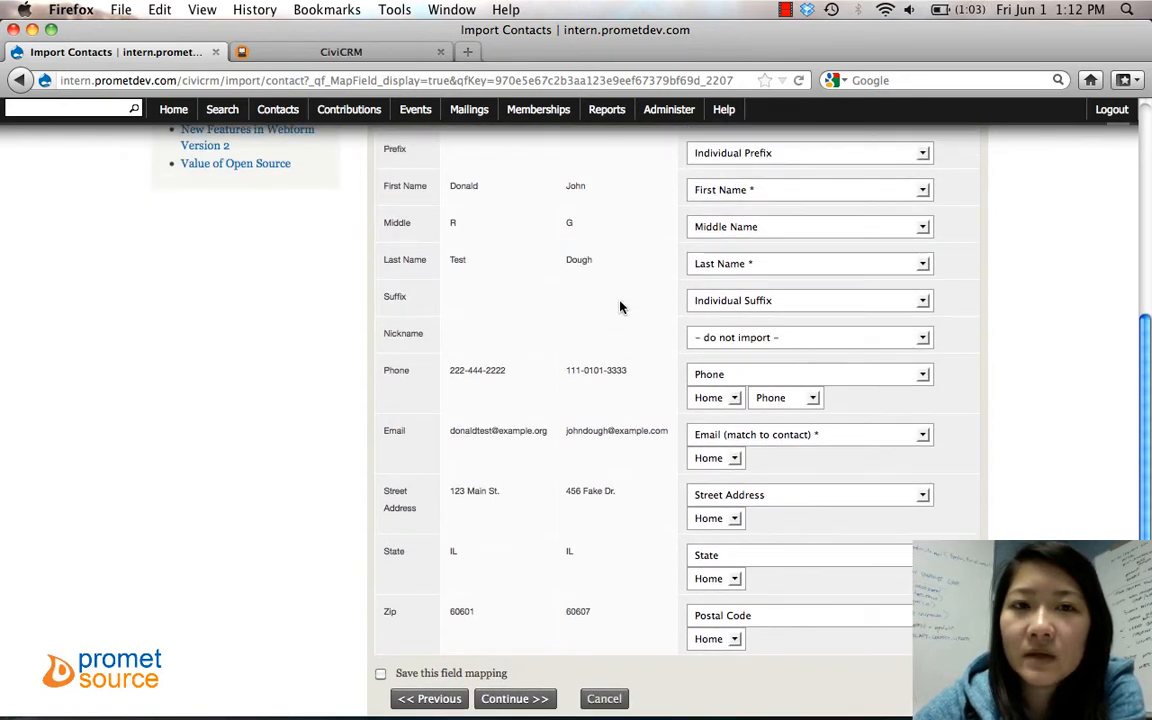
Step: Keep Nickname as '- do not import -' and leave 'Save this field mapping' unchecked
scroll("down", 3)
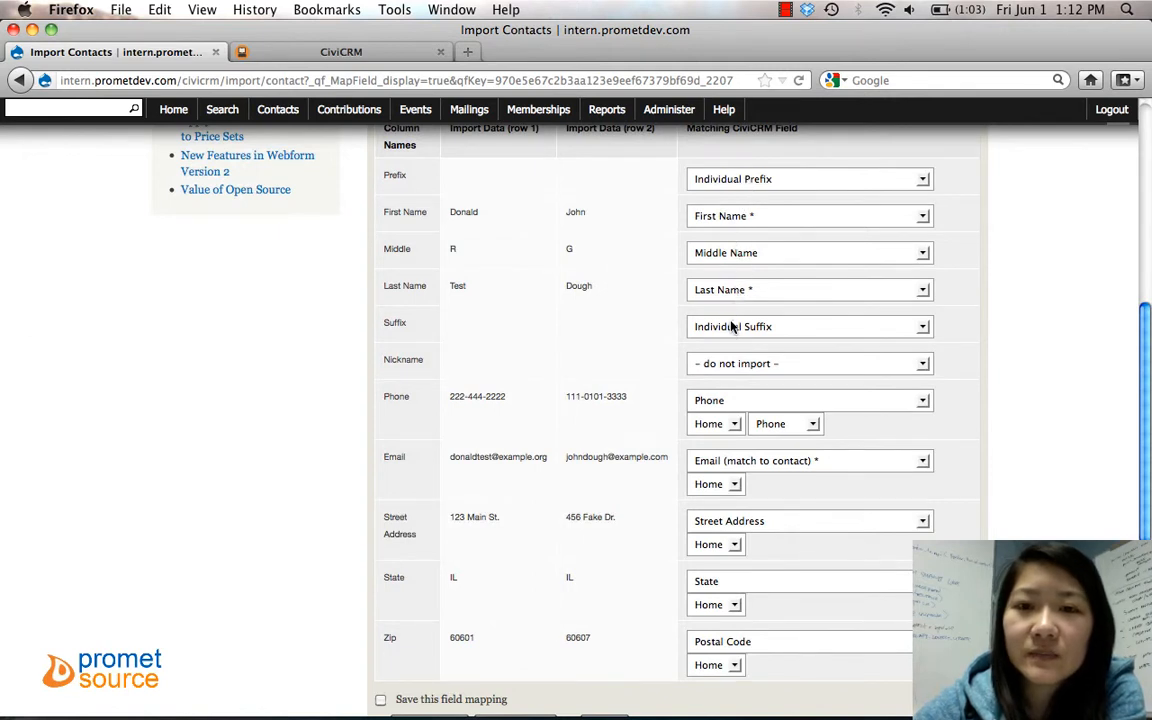
mouse_move(610, 367)
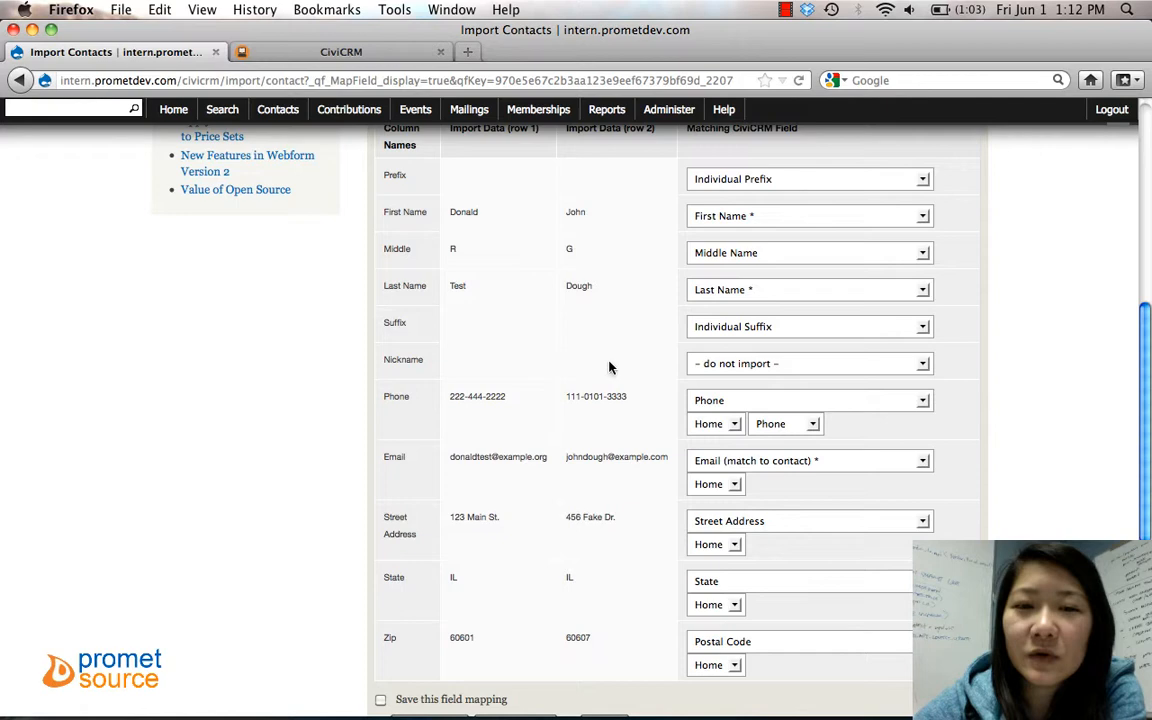
left_click(808, 363)
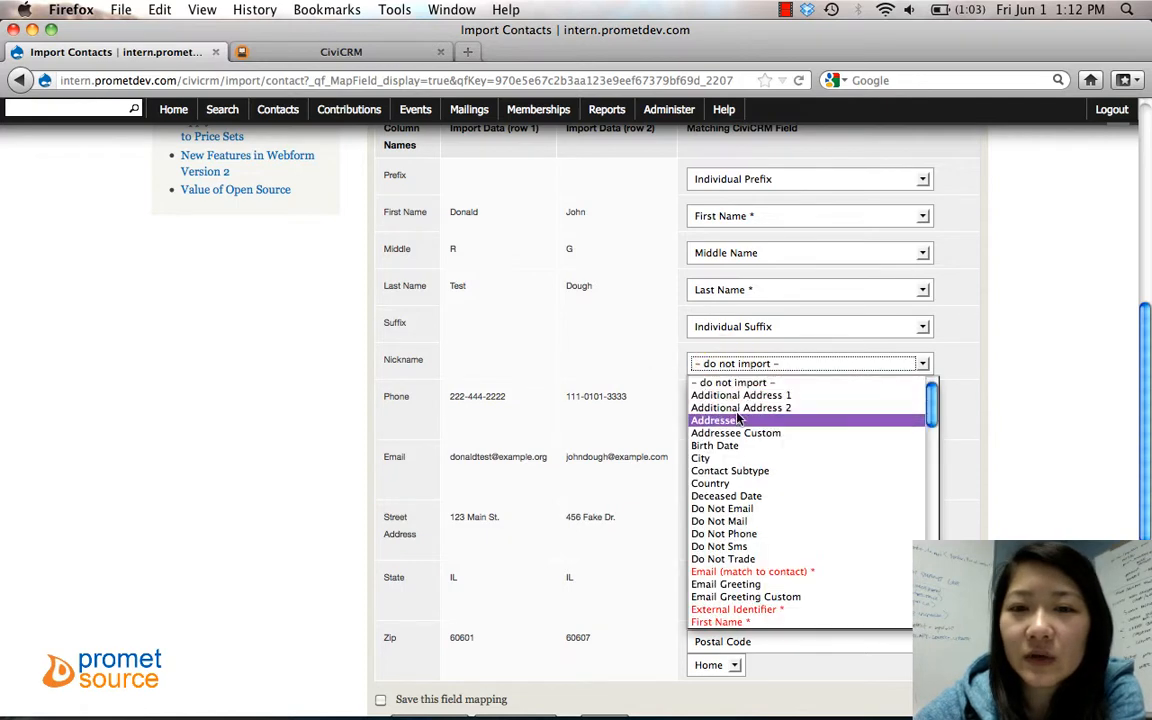
mouse_move(827, 407)
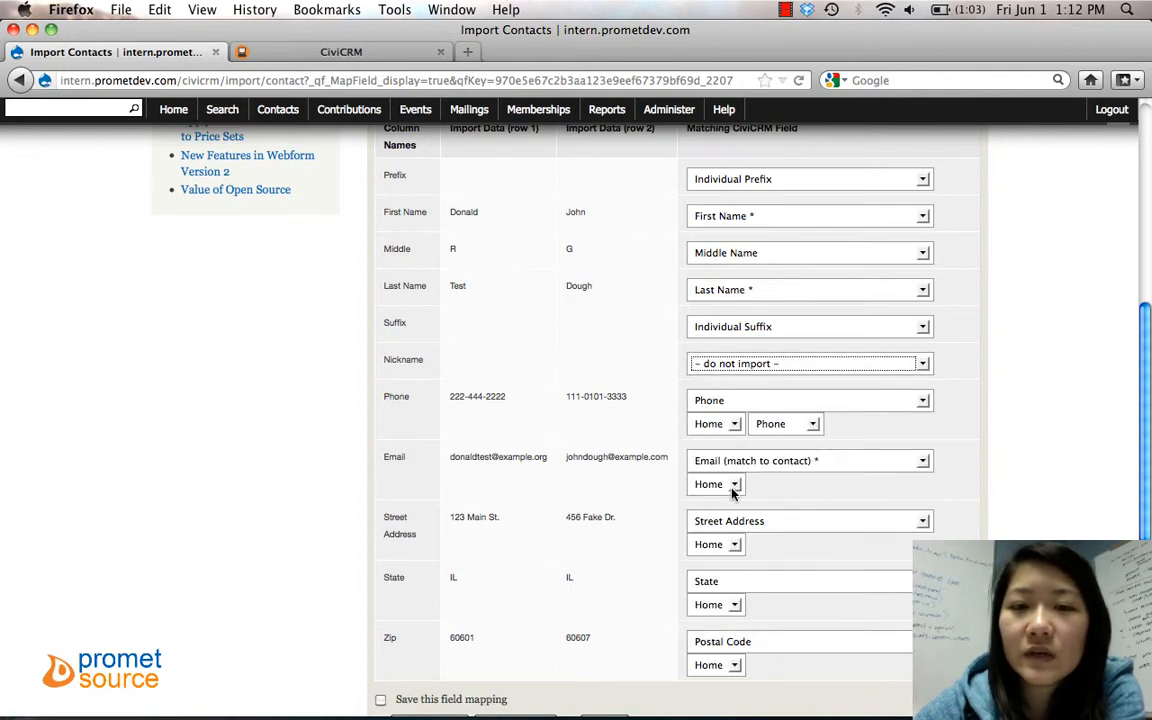
scroll("down", 3)
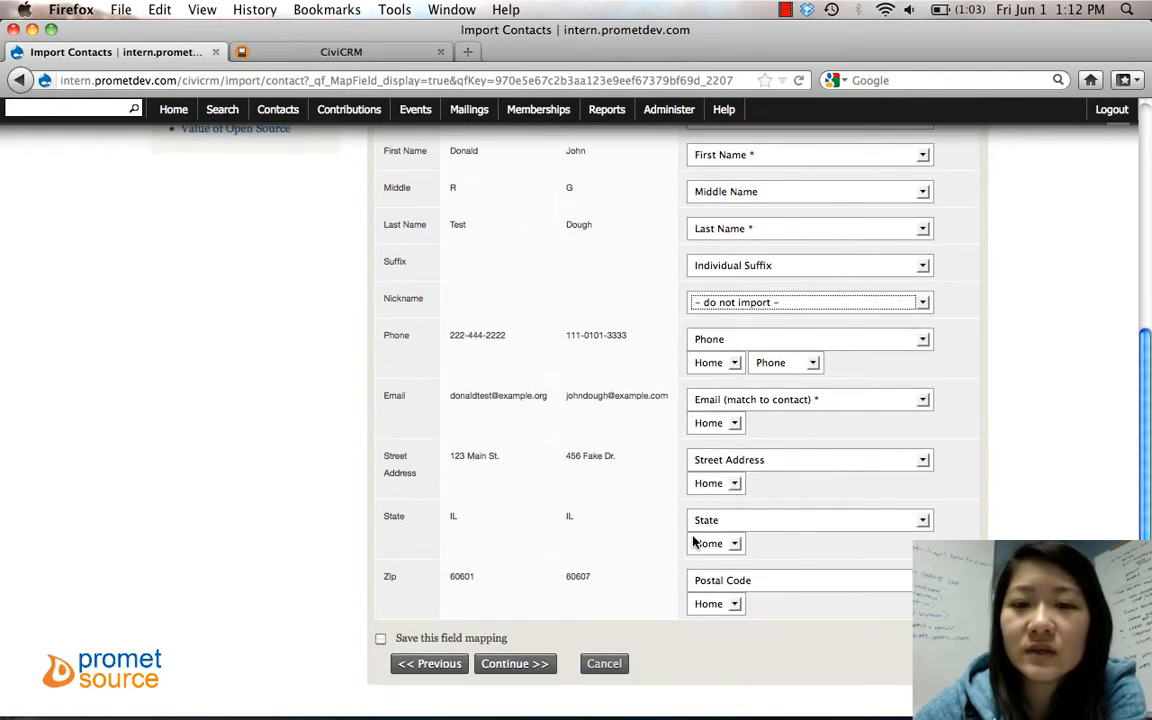
scroll("down", 3)
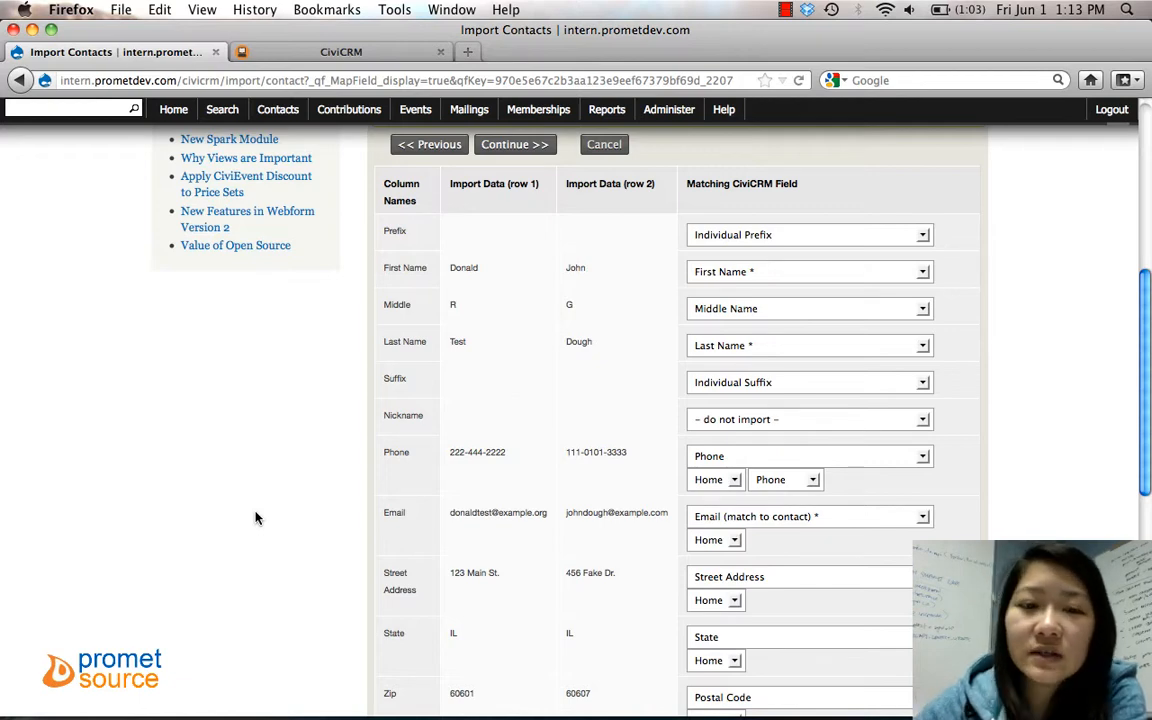
scroll("down", 3)
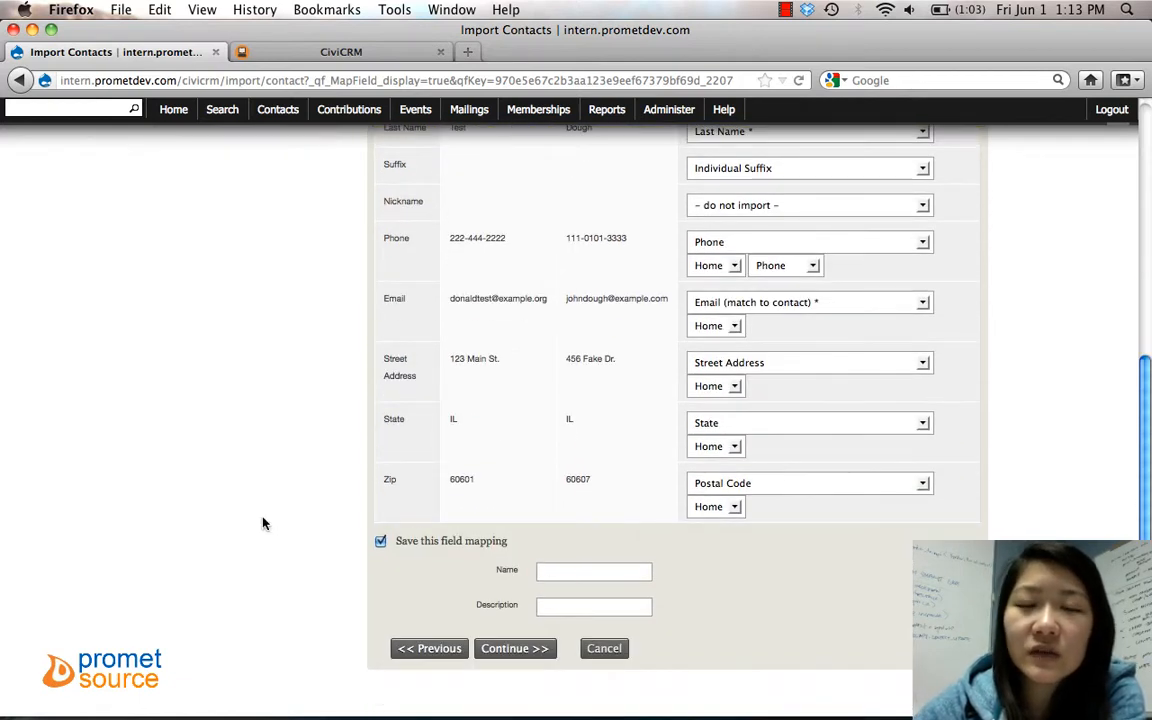
left_click(594, 570)
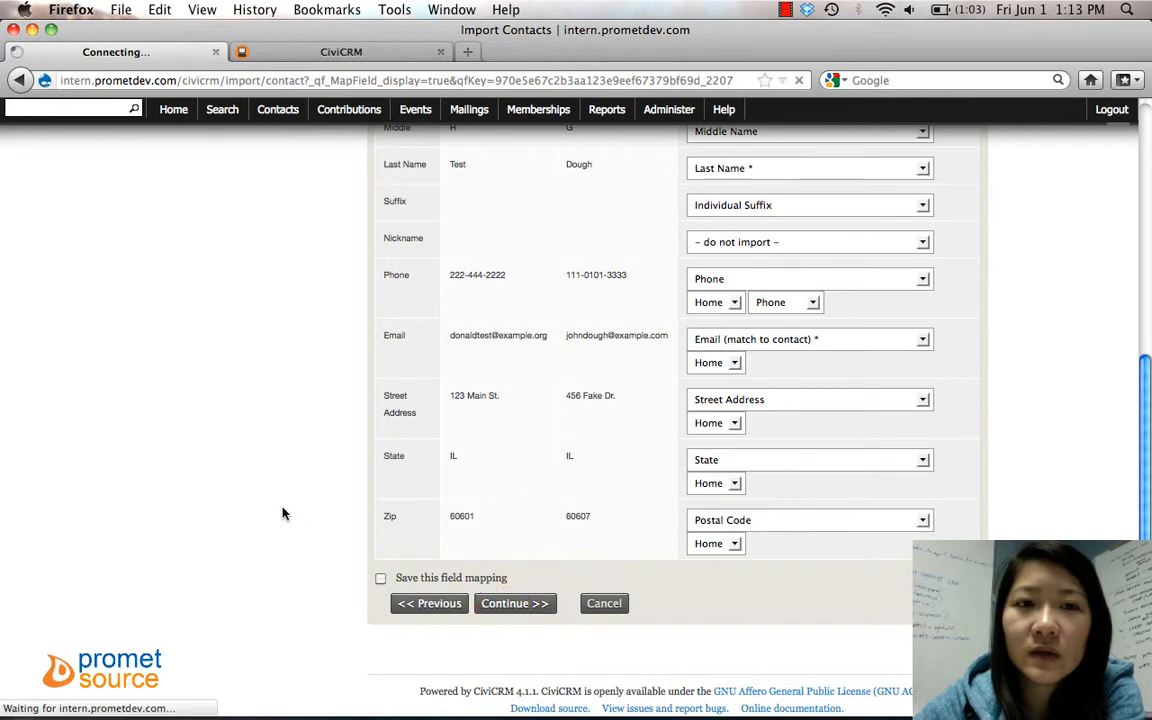
Step: Continue to the step 3 preview and review the 3 valid rows and group sections
left_click(514, 603)
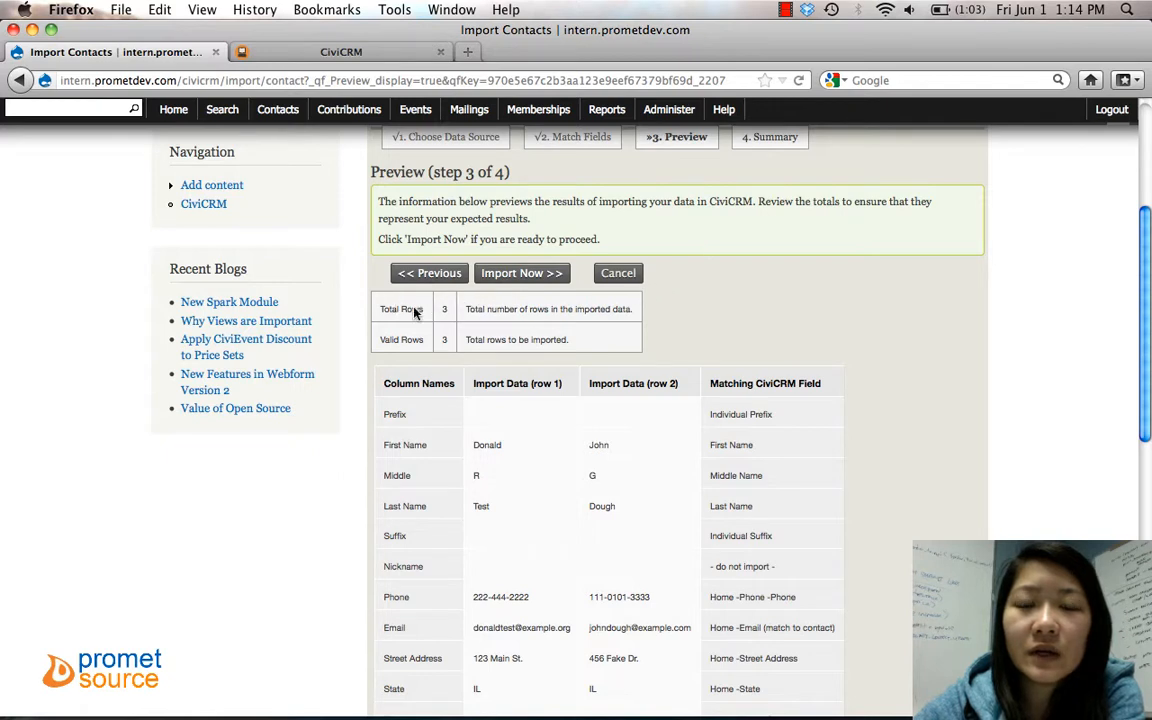
scroll("down", 3)
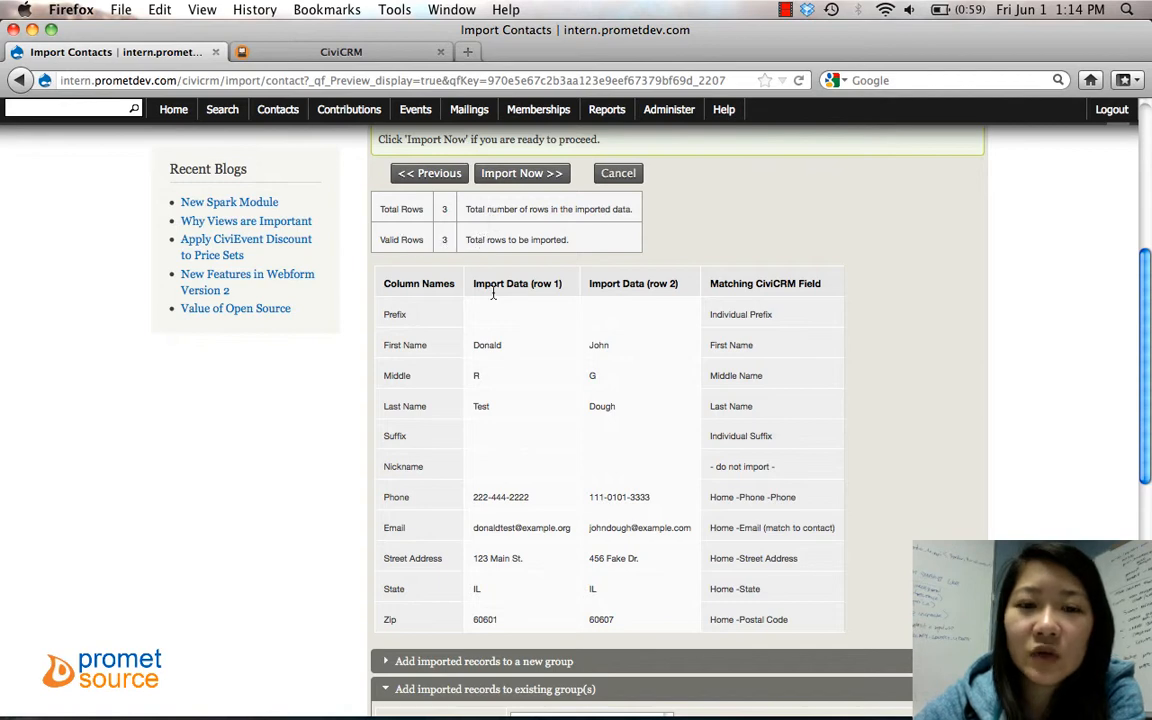
scroll("down", 3)
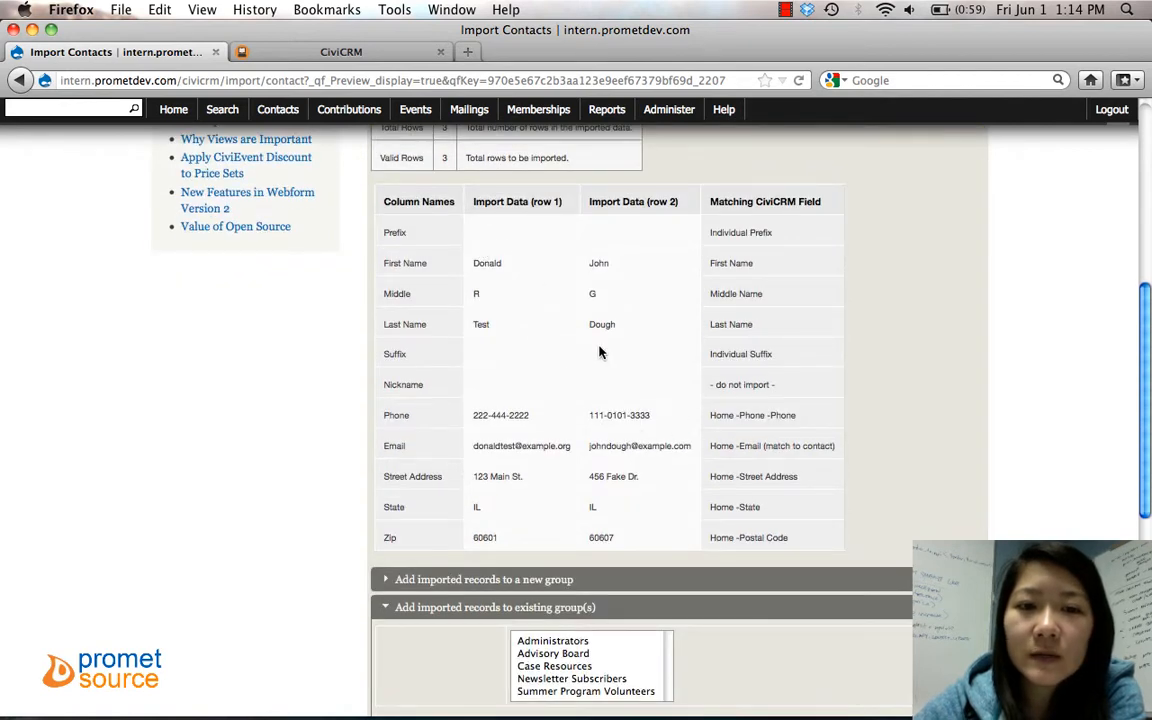
scroll("down", 3)
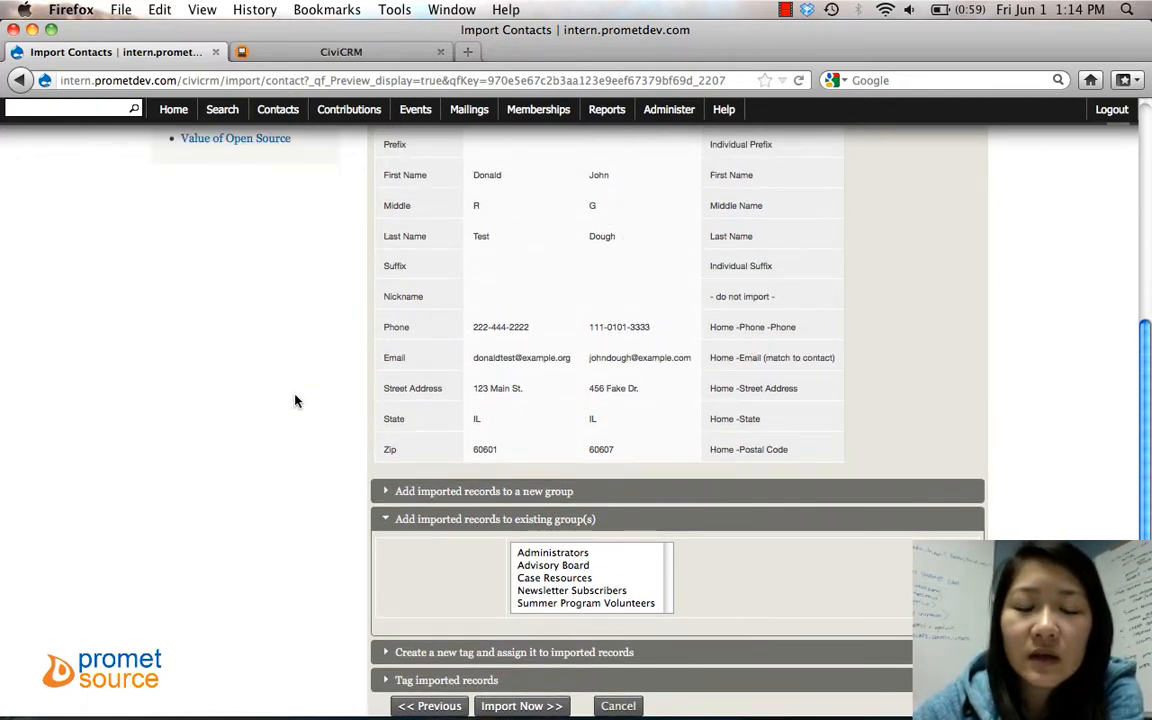
scroll("down", 3)
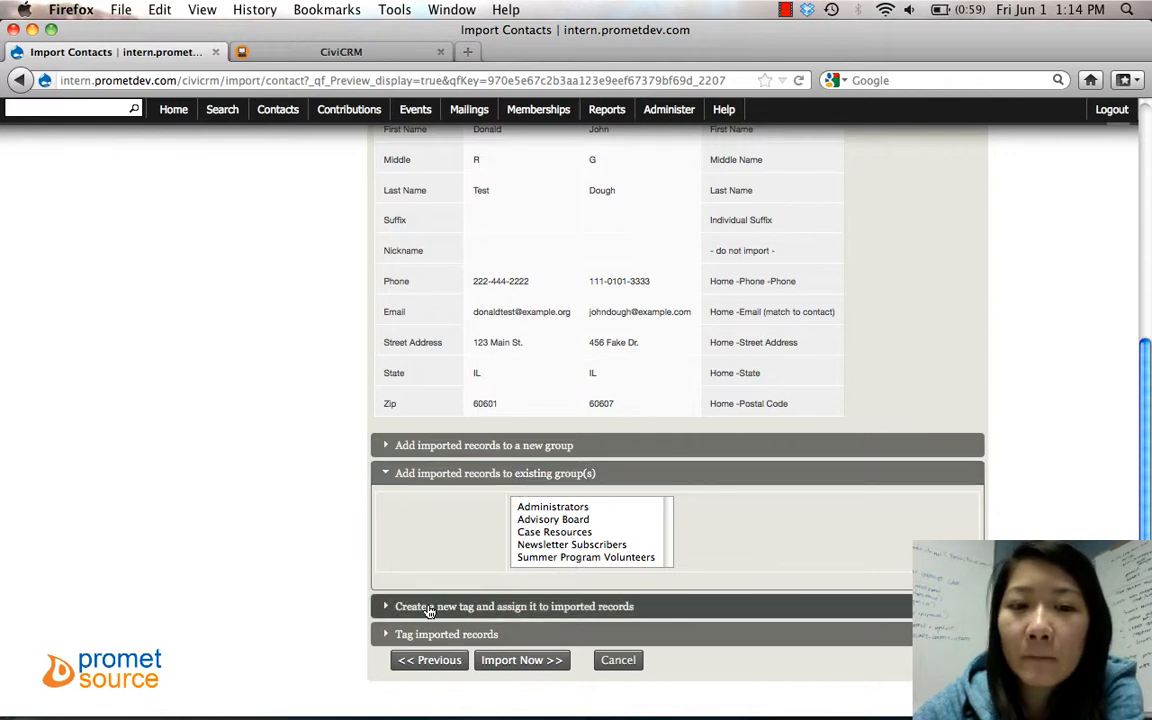
mouse_move(382, 410)
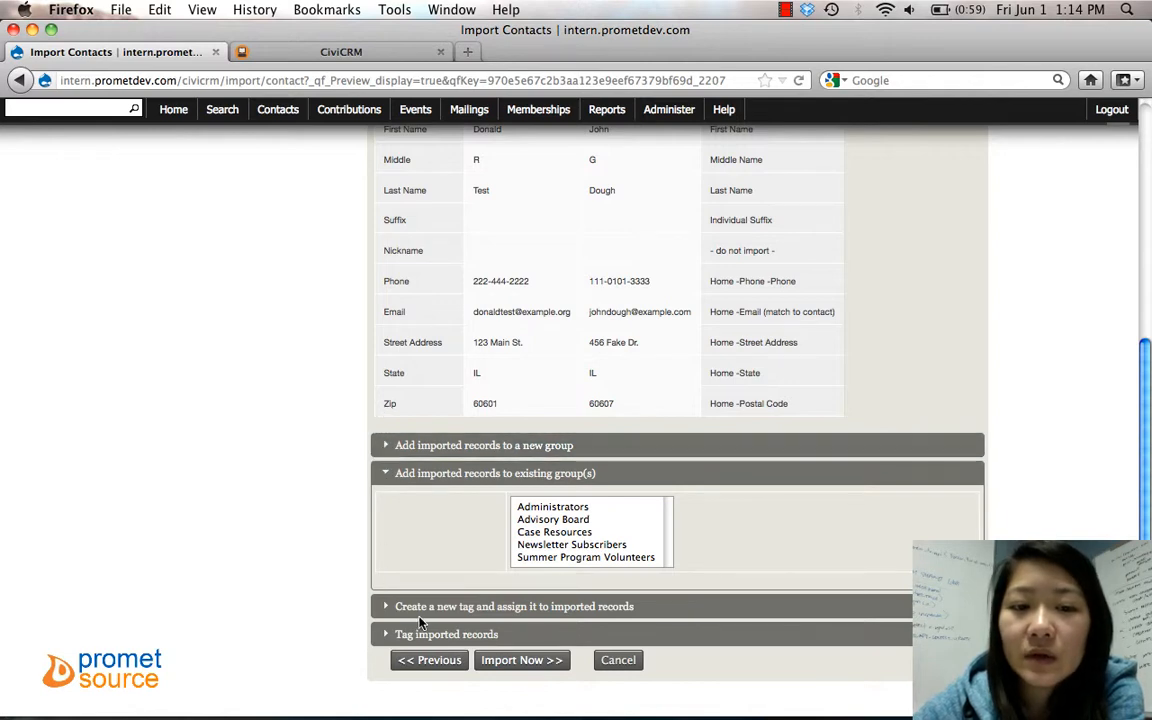
mouse_move(366, 639)
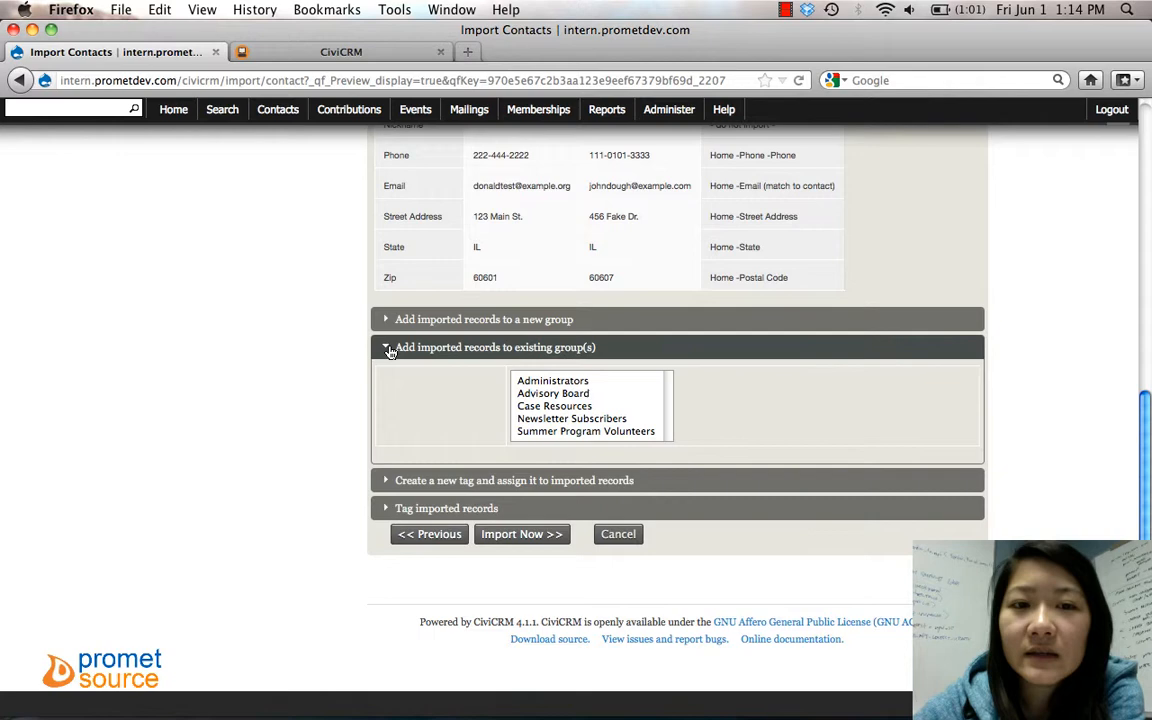
Step: Add a new group 'Test Import Group' with description 'This is a test import group.'
left_click(386, 347)
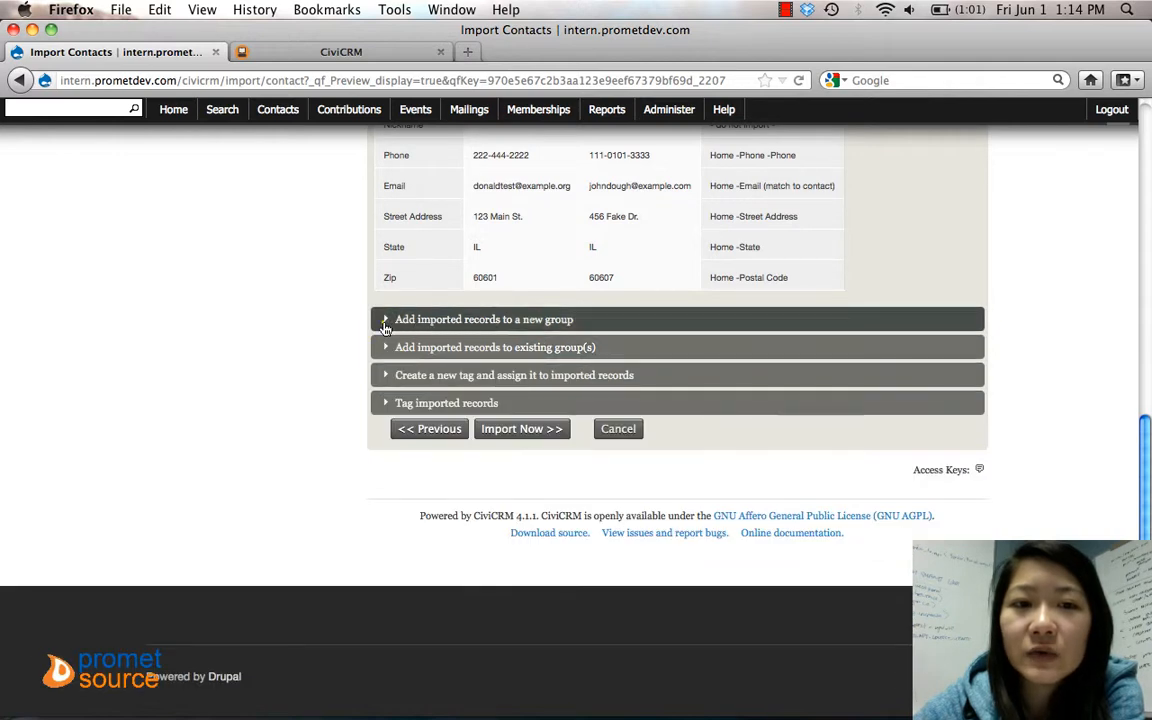
left_click(385, 319)
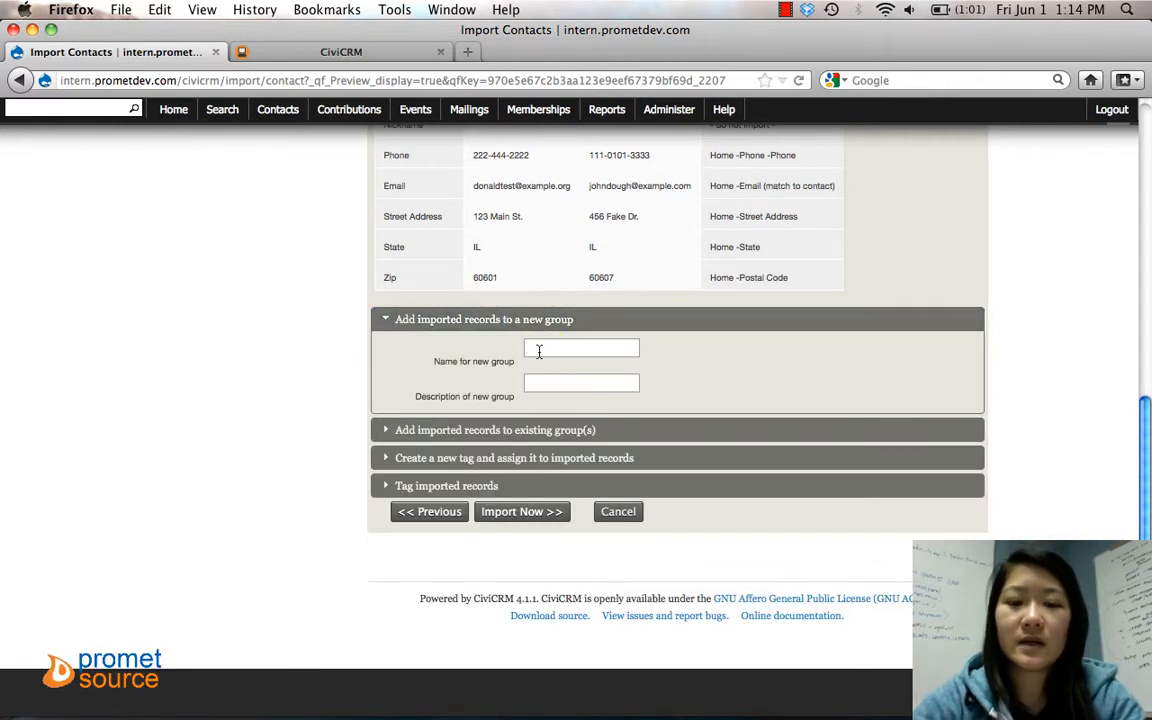
type("Test Import Group")
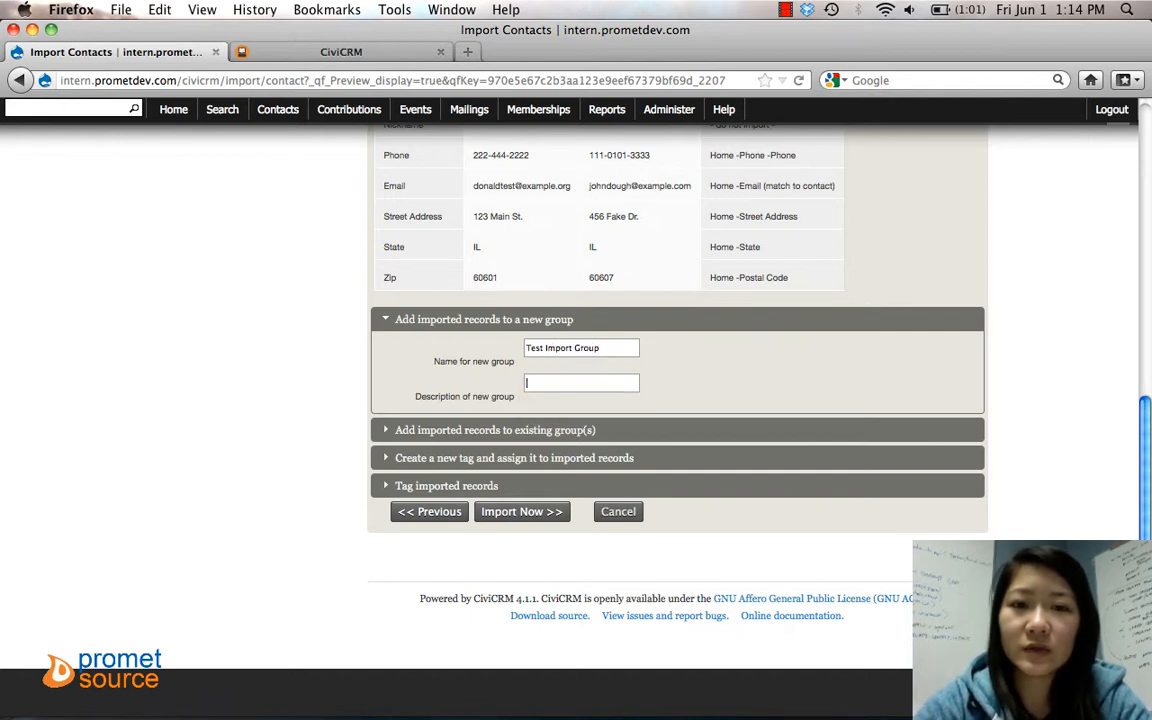
type("This is")
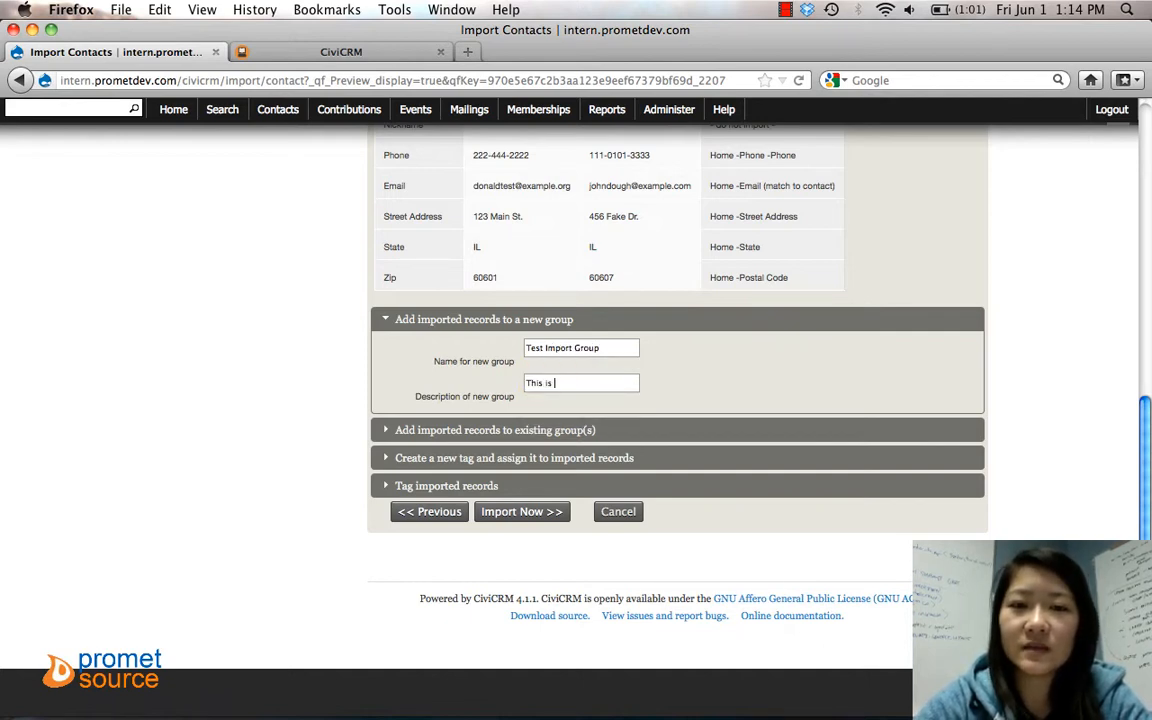
type("a test import group.")
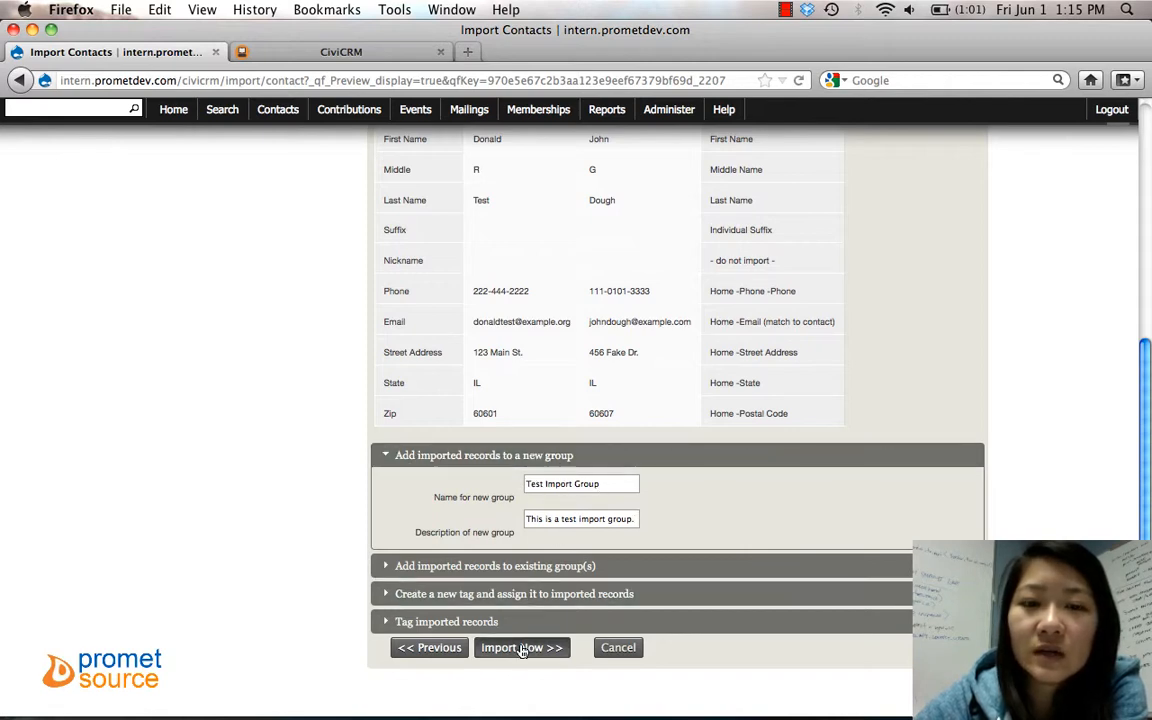
Step: Run Import Now and confirm, importing 3 contacts into Test Import Group
left_click(522, 647)
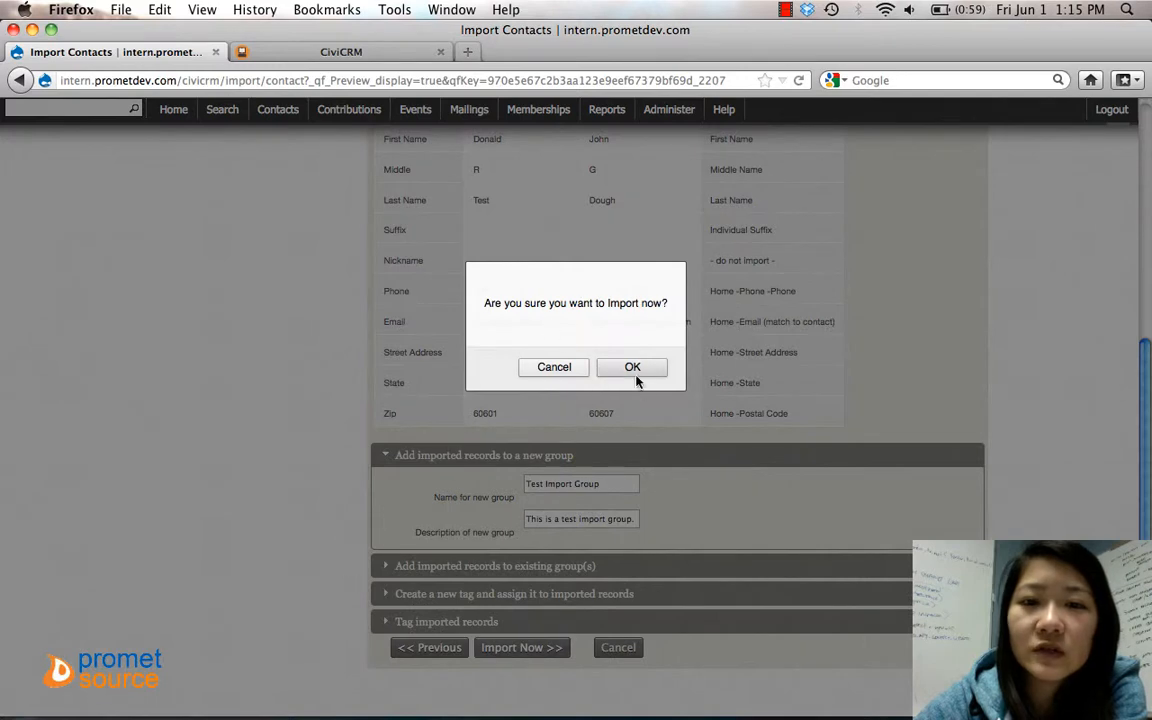
left_click(632, 367)
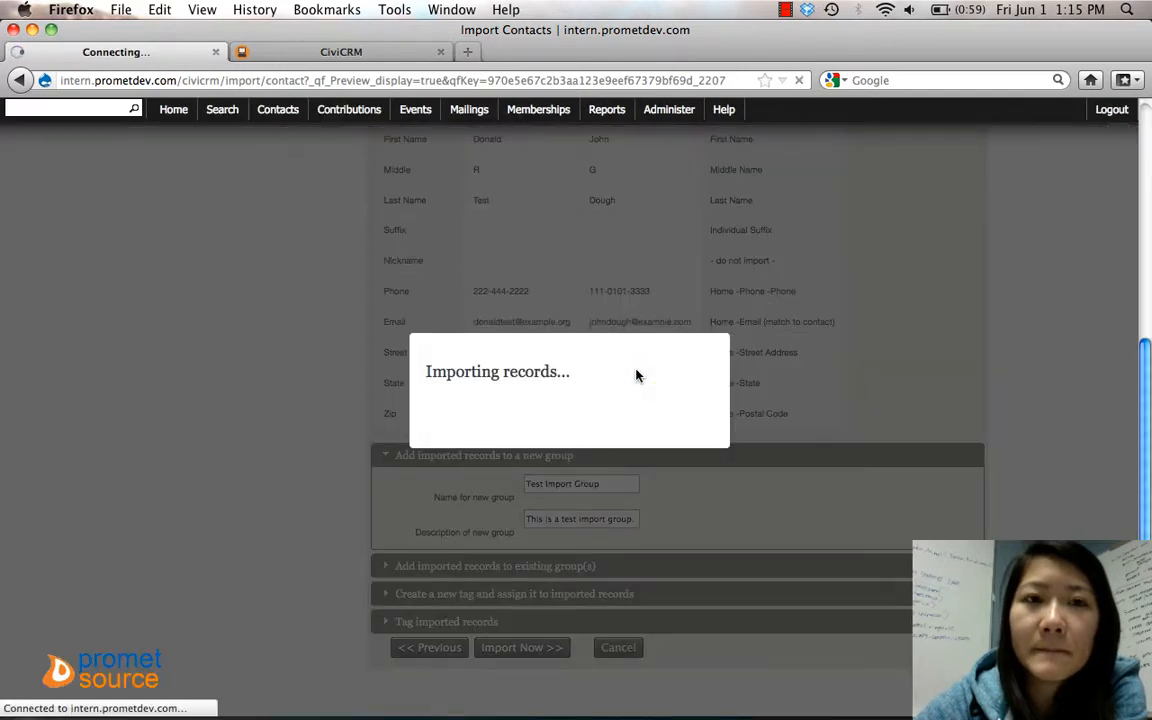
left_click(521, 647)
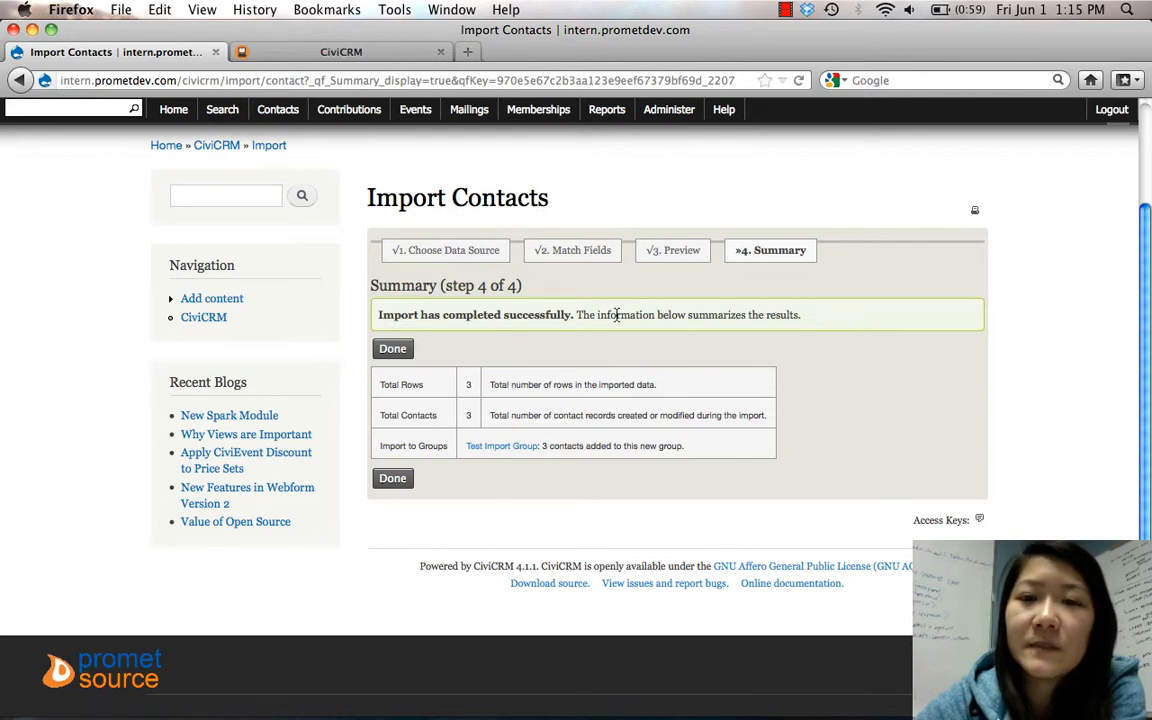
mouse_move(424, 435)
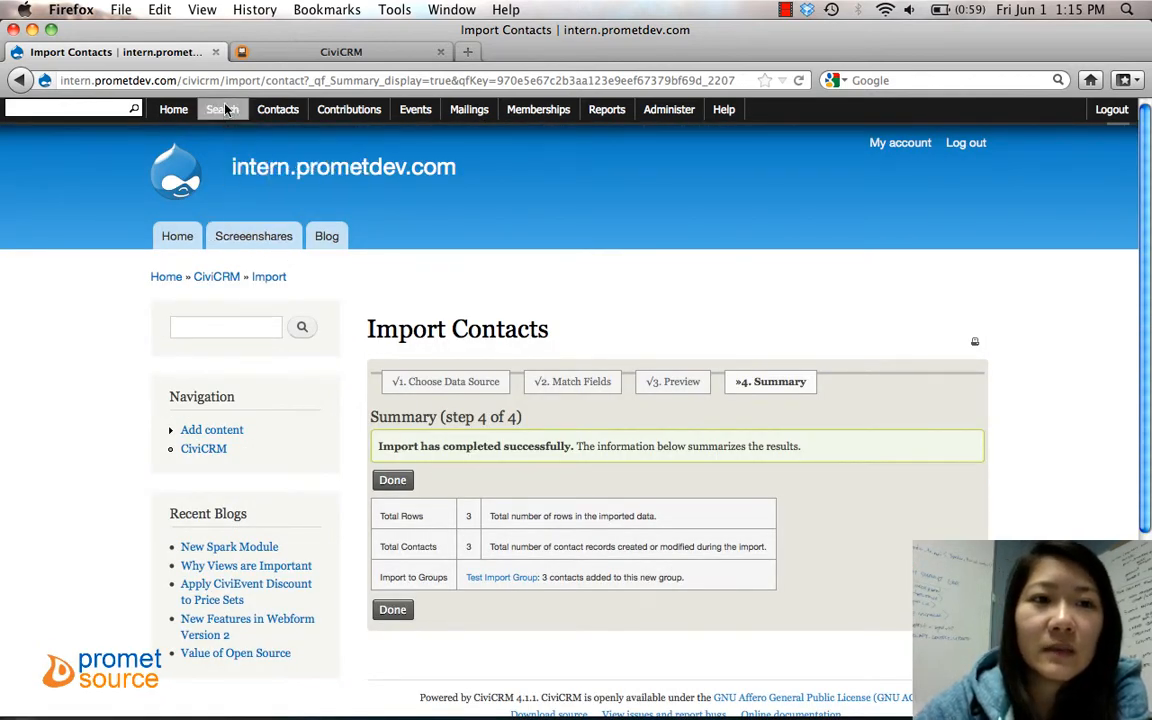
Step: Search Find Contacts for all individuals and filter by letter D to show John Dough
left_click(222, 109)
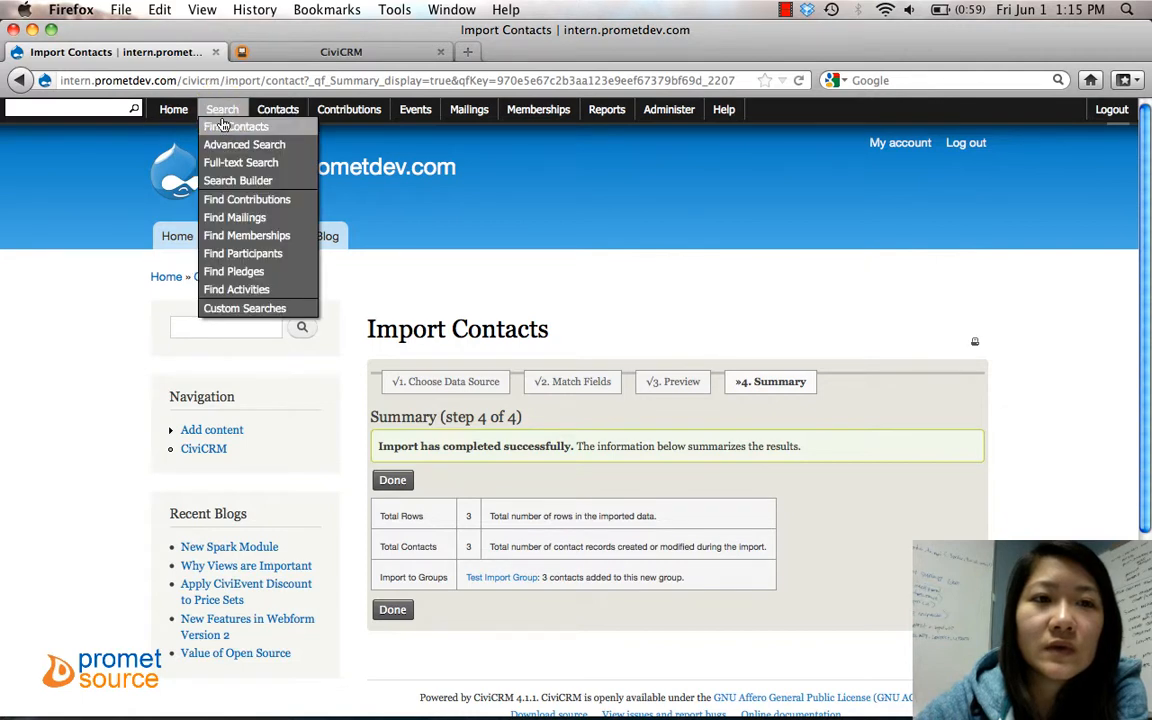
left_click(235, 126)
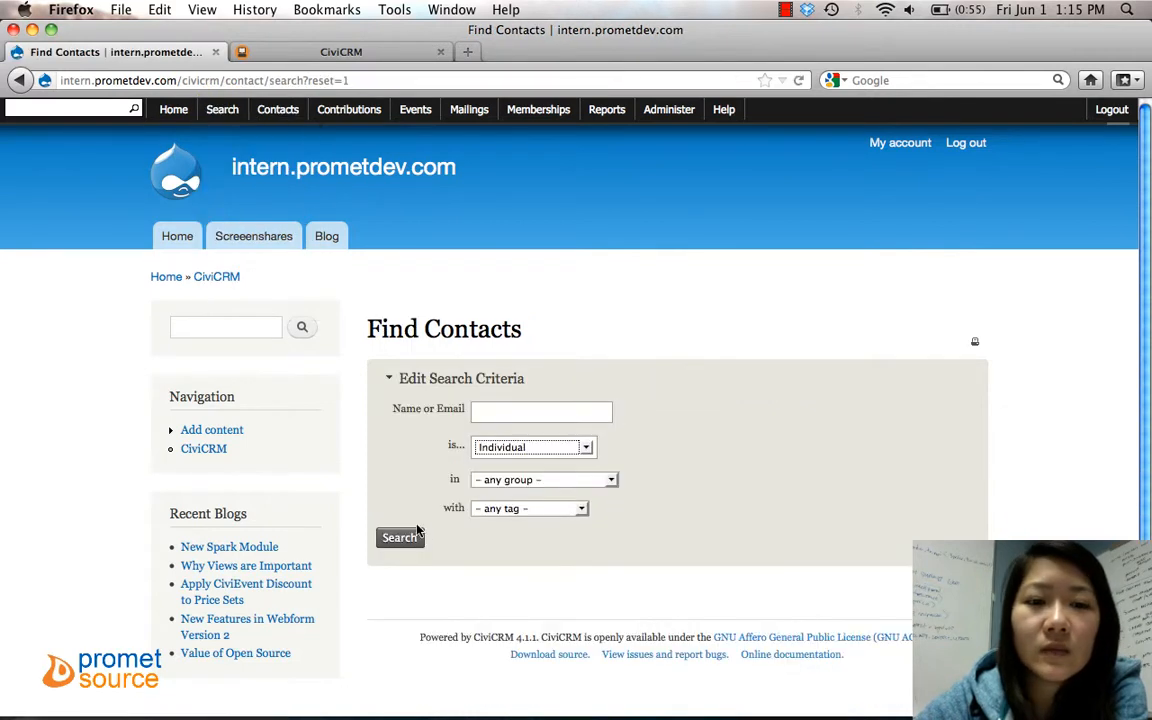
left_click(399, 537)
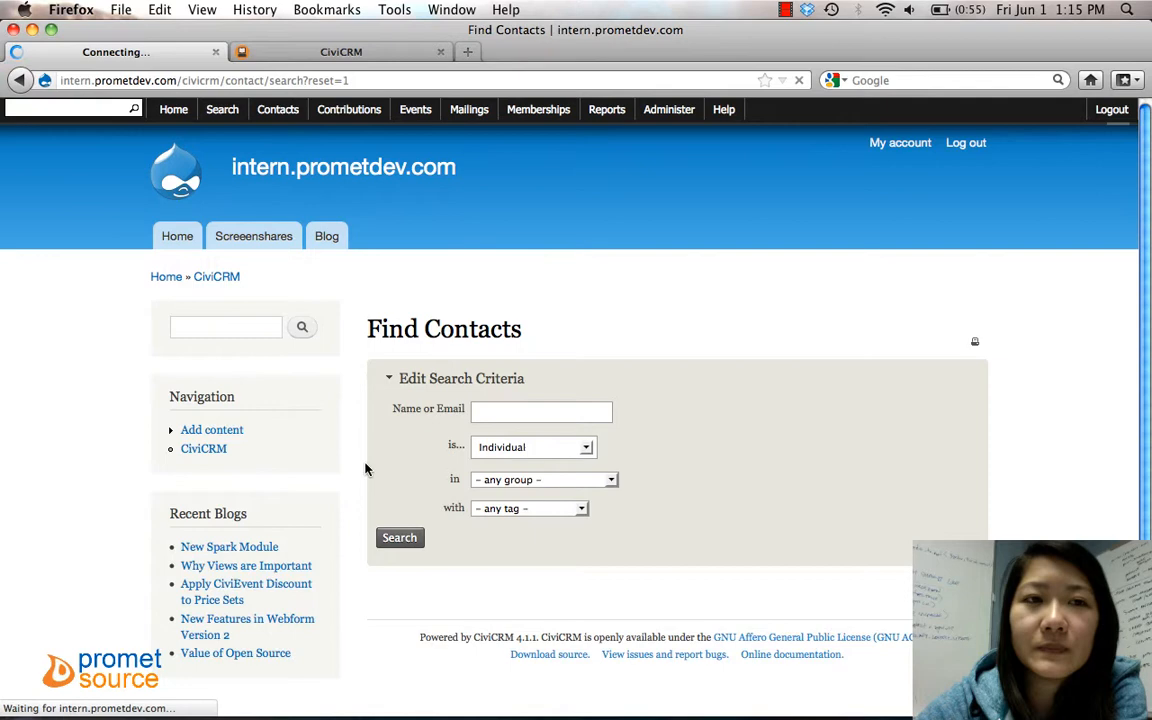
left_click(399, 537)
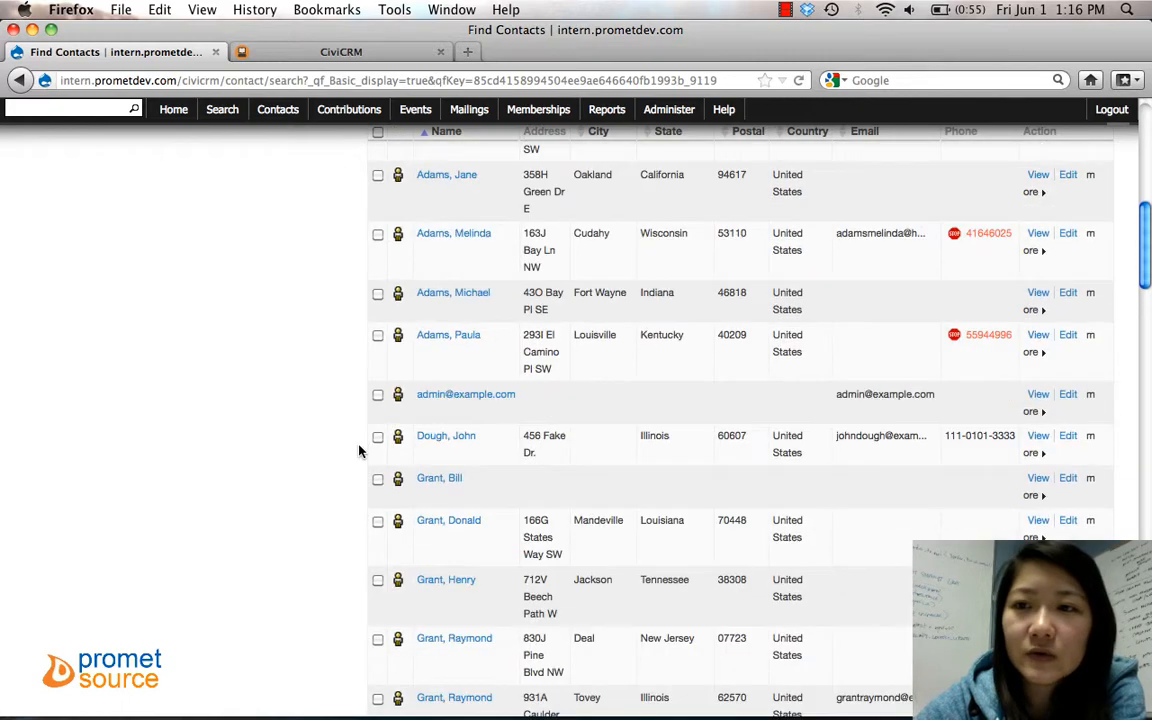
left_click(810, 547)
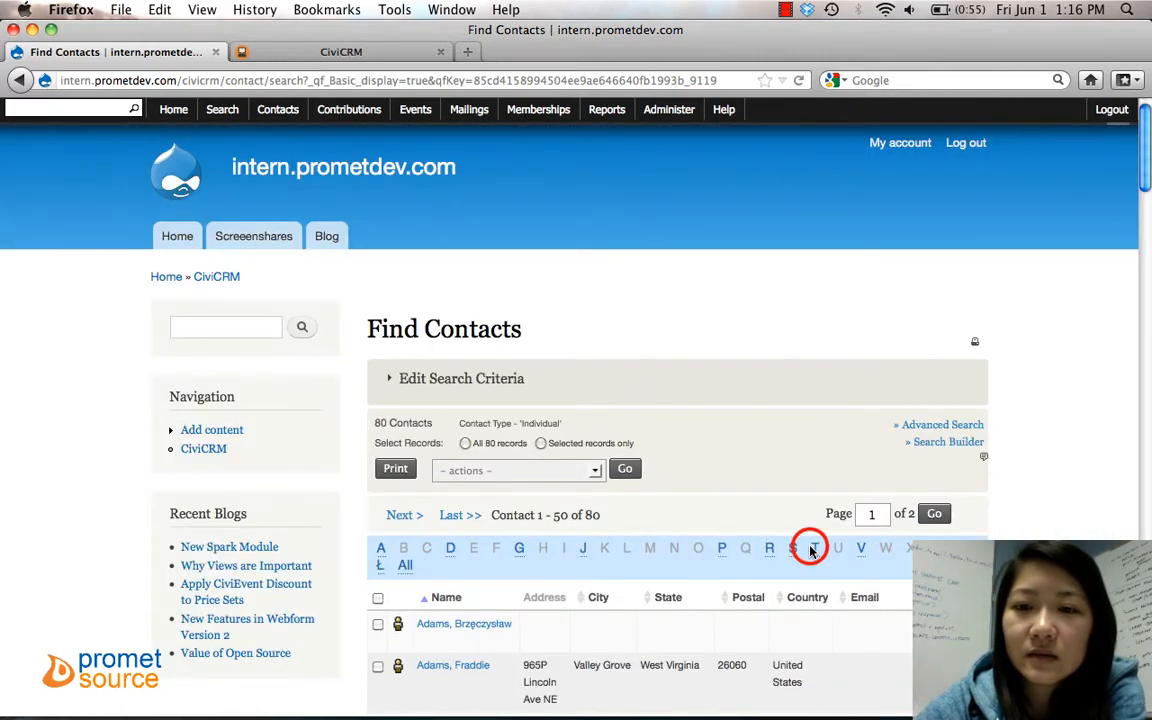
left_click(815, 548)
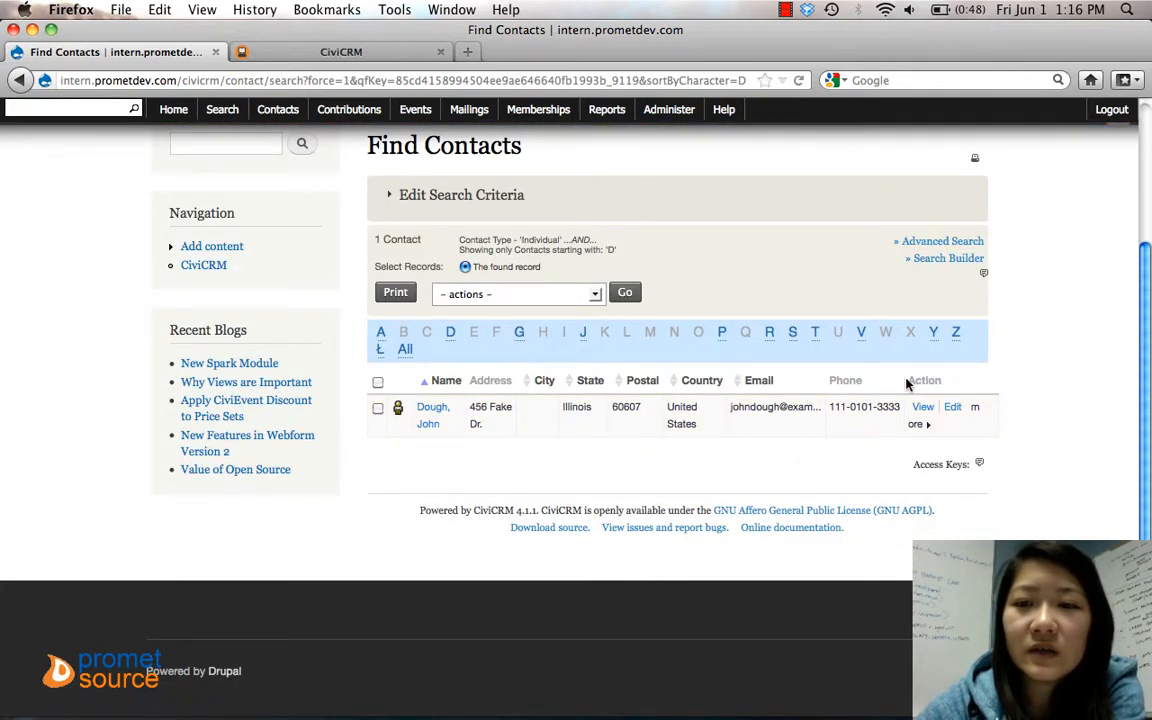
Step: Open the 'Dough, John' record and review his email, phone, address and group count
left_click(432, 415)
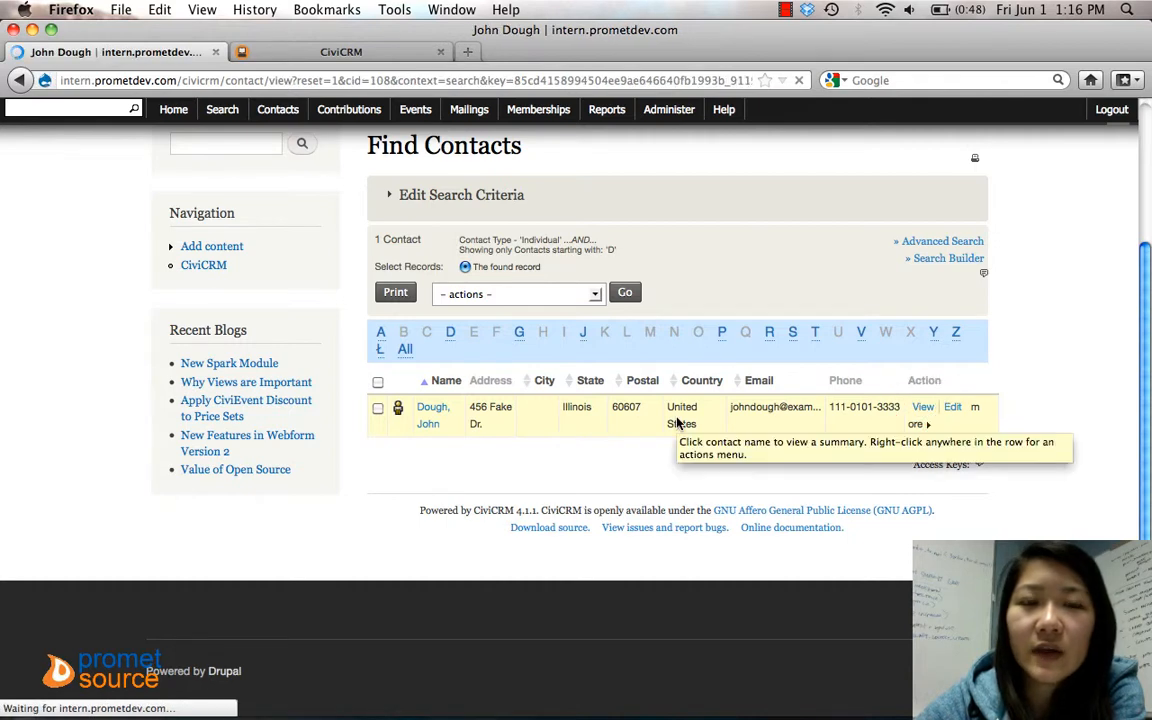
left_click(432, 406)
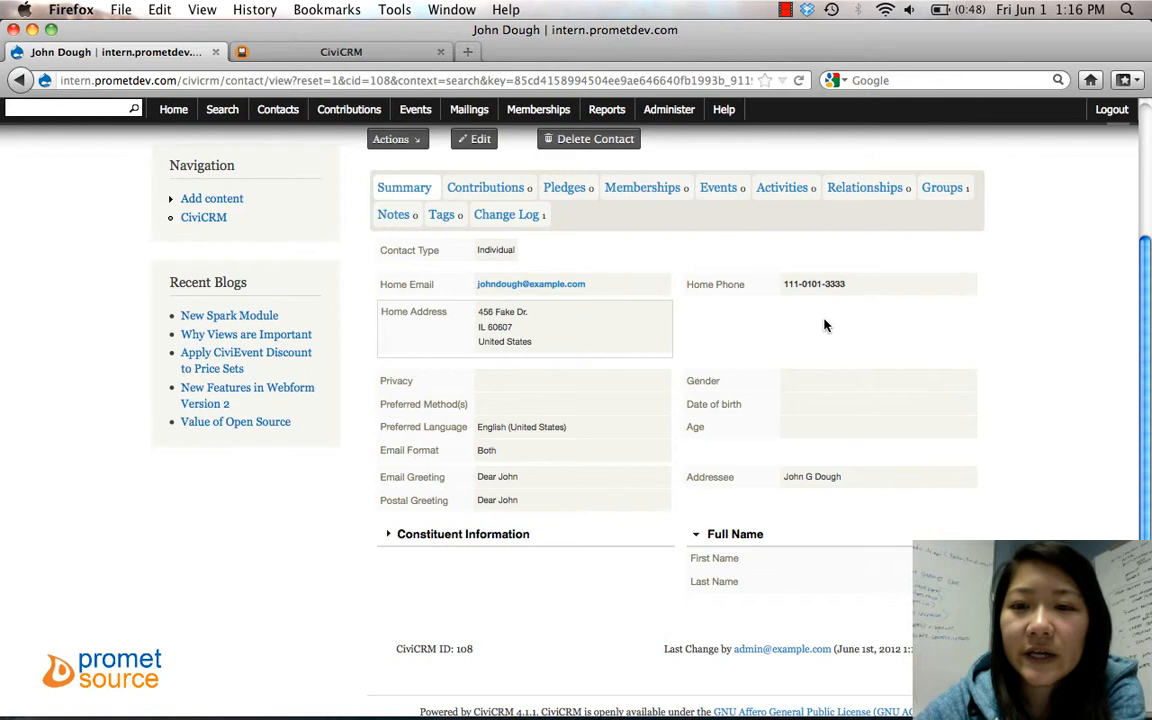
mouse_move(776, 302)
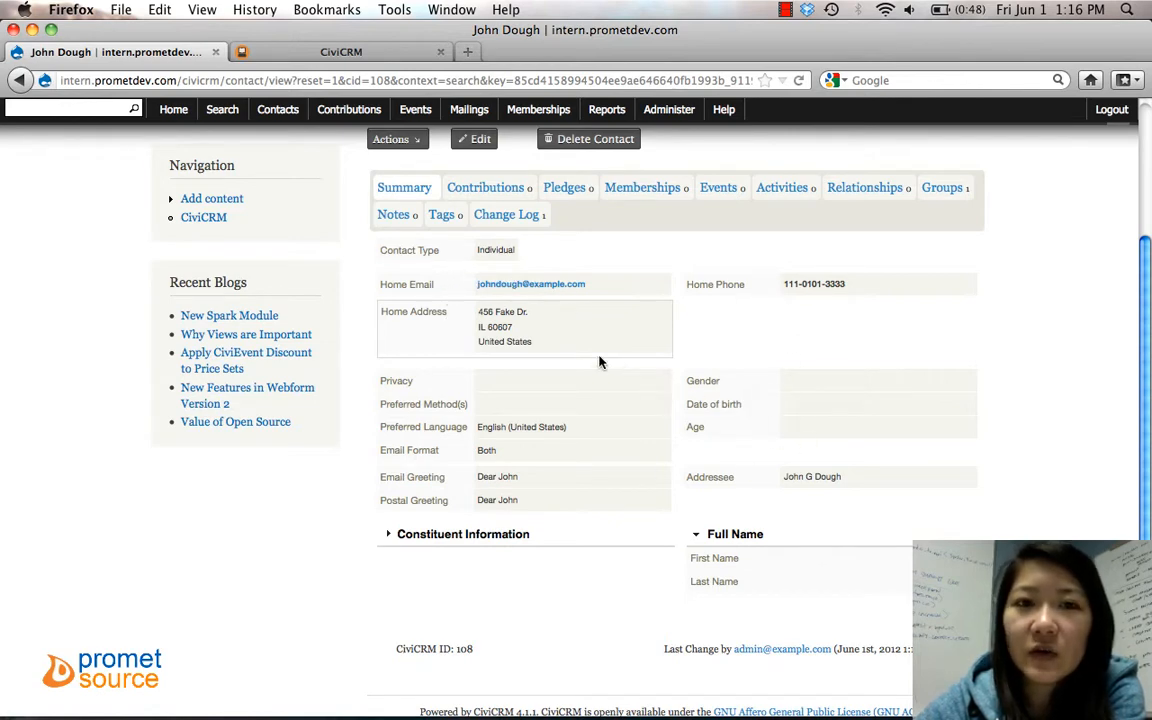
scroll("down", 3)
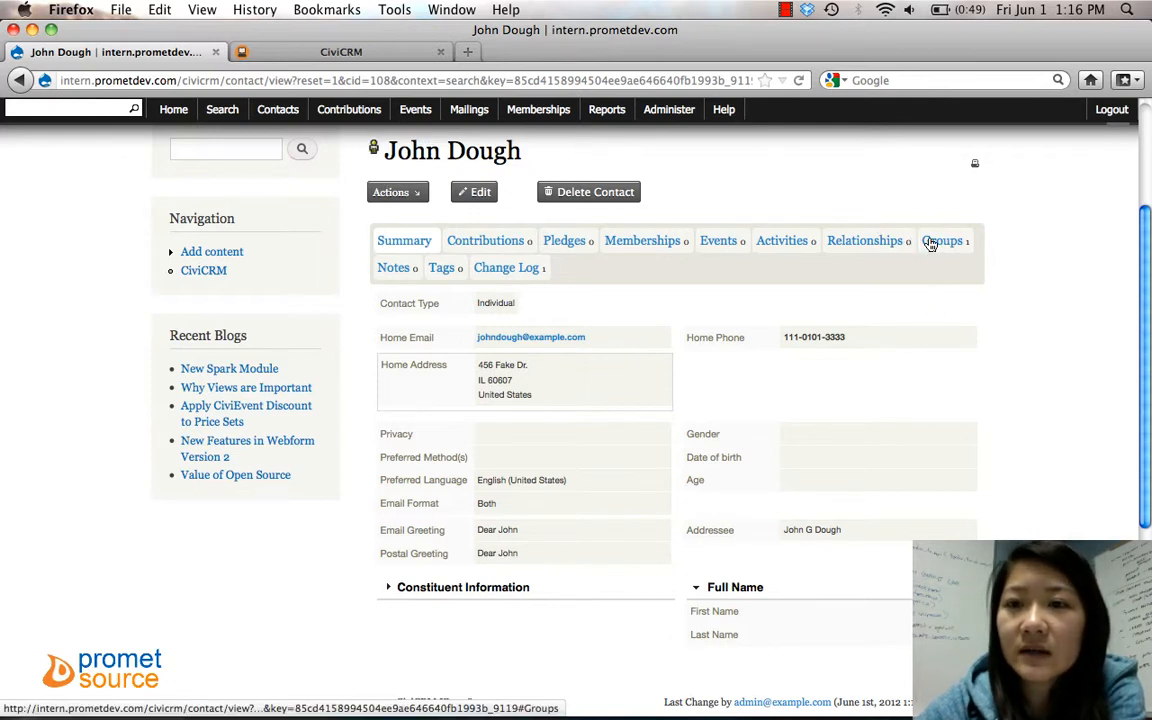
Step: View John Dough's Groups tab showing his Test Import Group membership
left_click(941, 240)
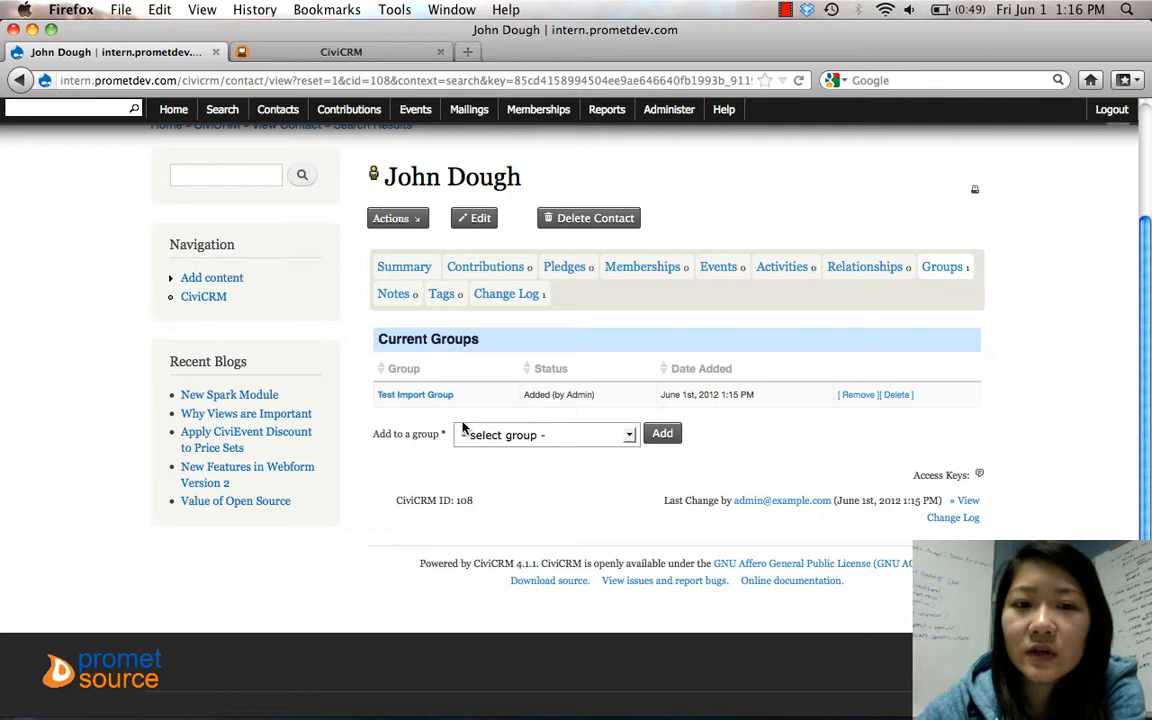
mouse_move(790, 407)
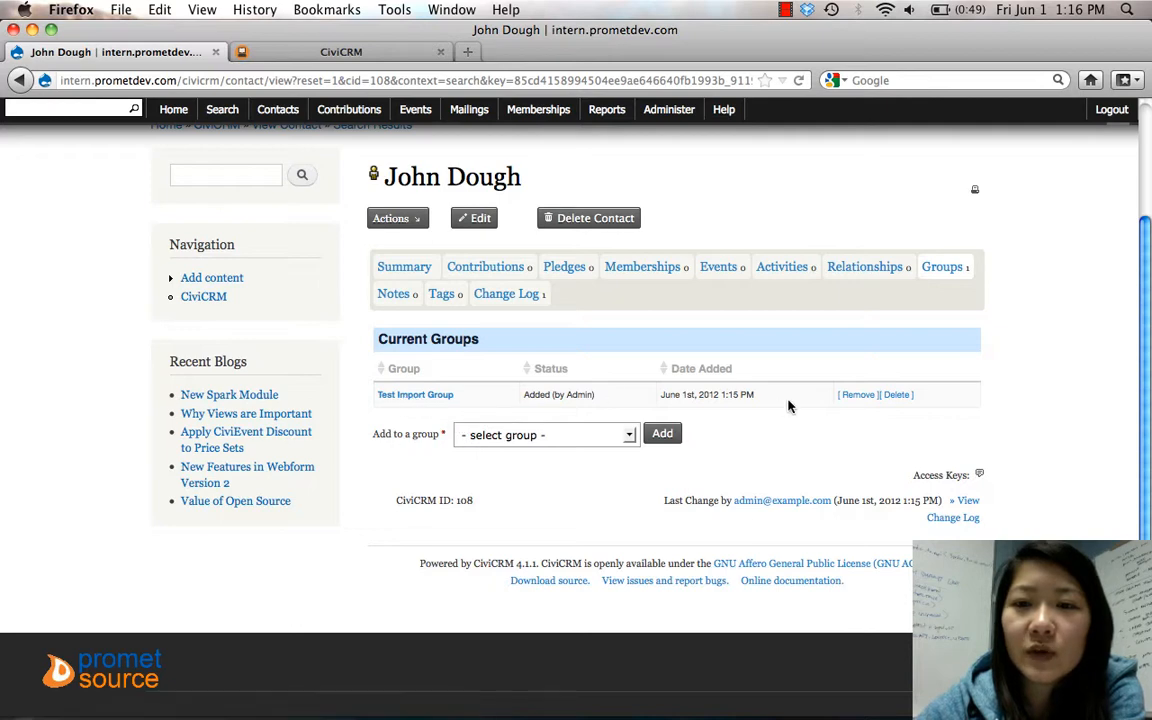
mouse_move(428, 485)
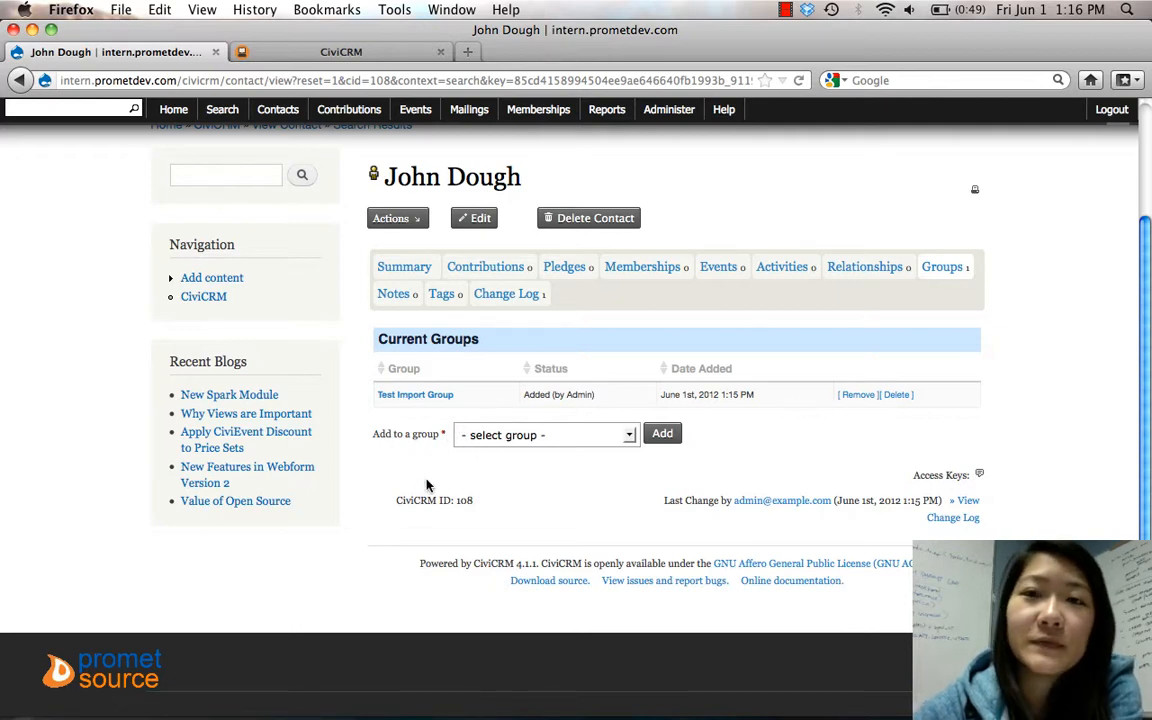